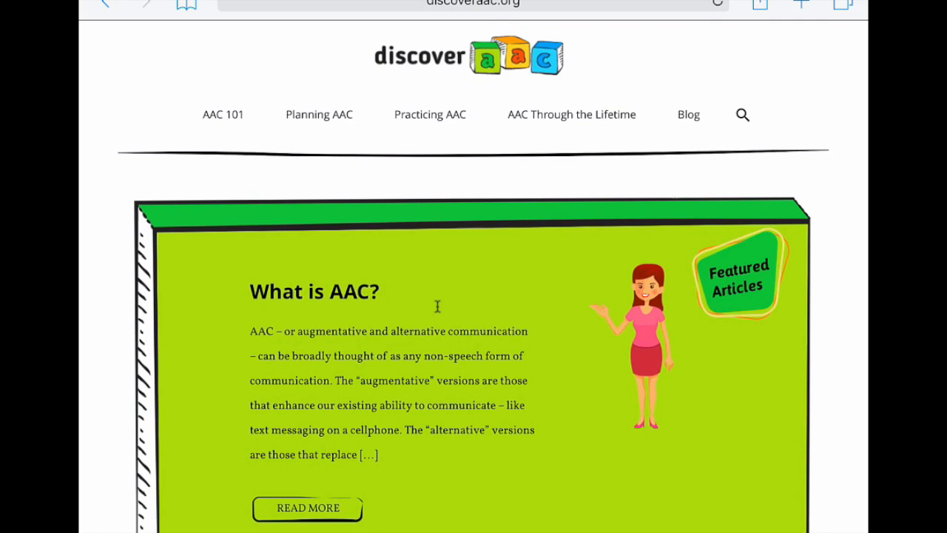
Scroll the discoverAAC article in Safari, then leave Safari for the home screen
{"action": "scroll", "scroll_direction": "down", "scroll_amount": 3}
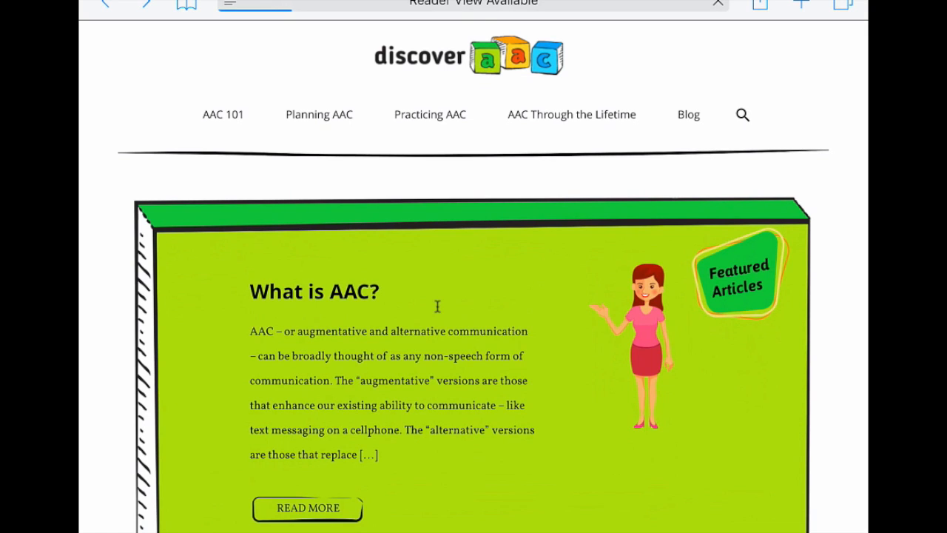
{"action": "left_click", "coordinate": [308, 508]}
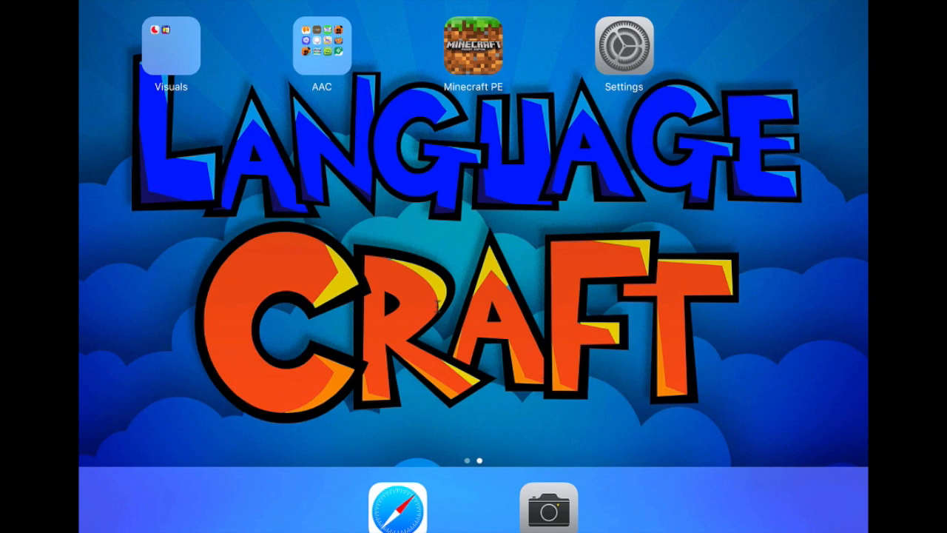
Reopen Settings and scroll the General pane down toward the Restrictions row
{"action": "left_click", "coordinate": [624, 46]}
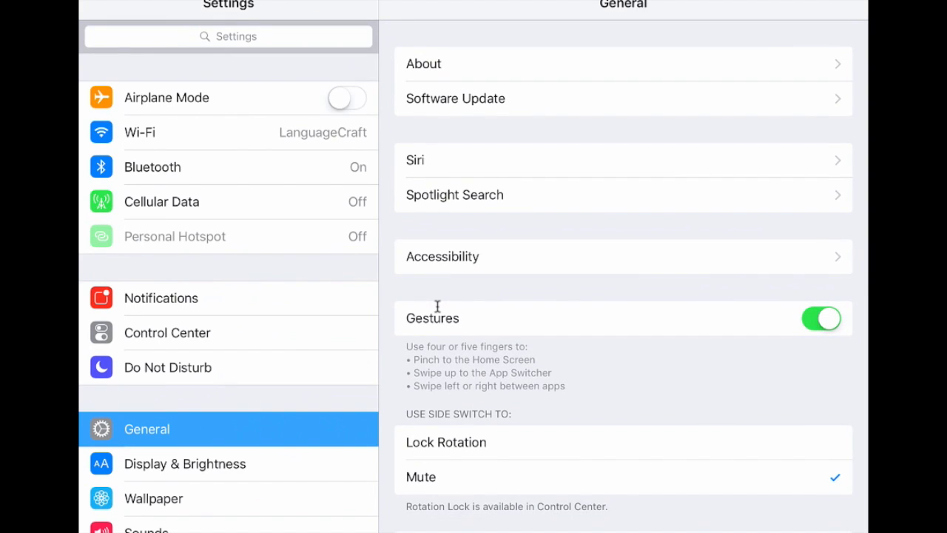
{"action": "scroll", "scroll_direction": "down", "scroll_amount": 3}
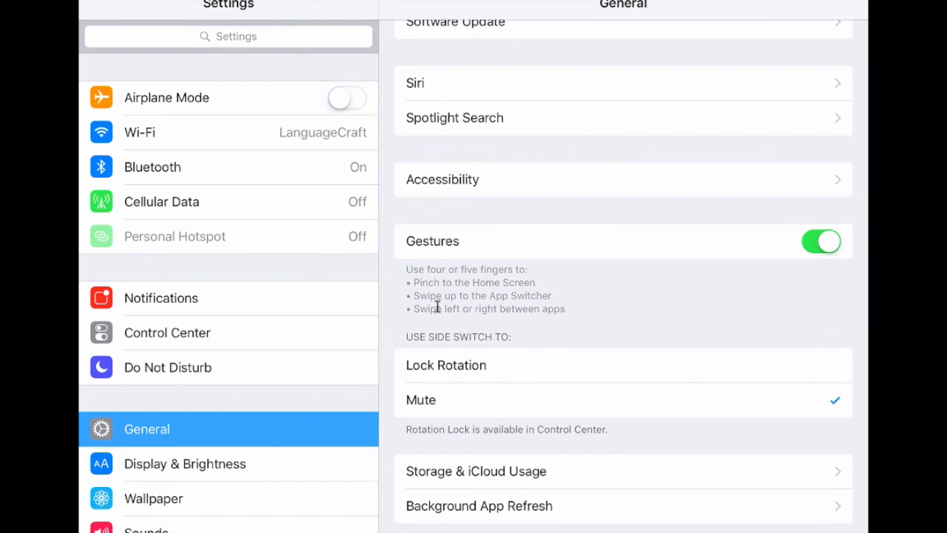
{"action": "key", "text": "home"}
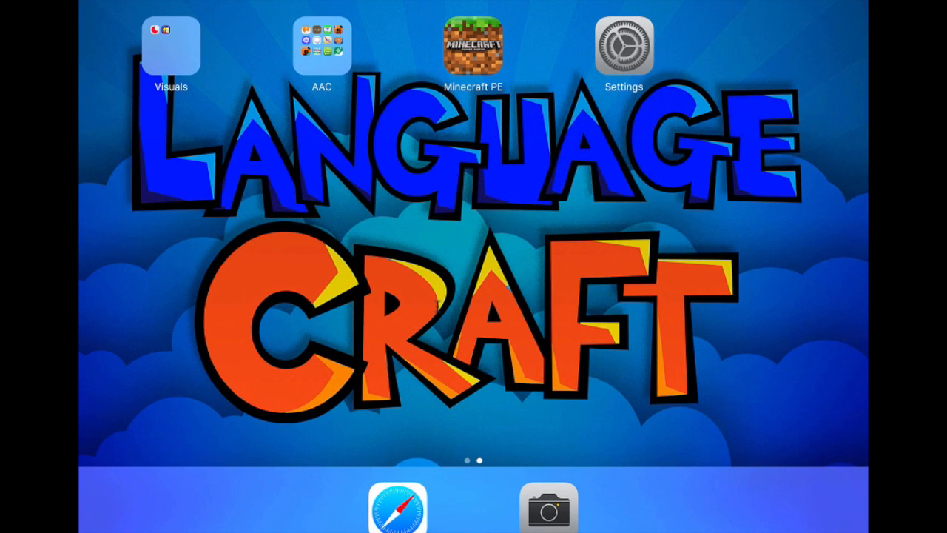
{"action": "left_click", "coordinate": [624, 46]}
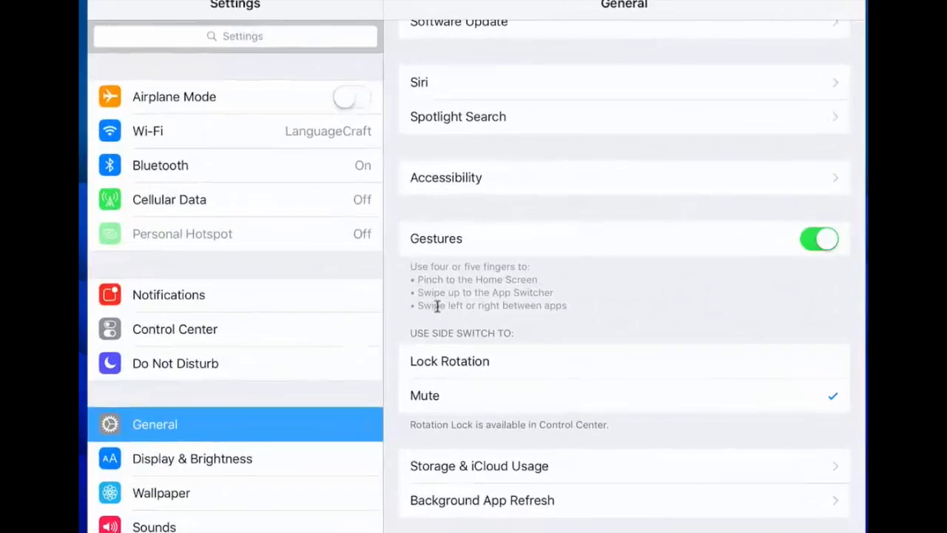
{"action": "scroll", "scroll_direction": "down", "scroll_amount": 3}
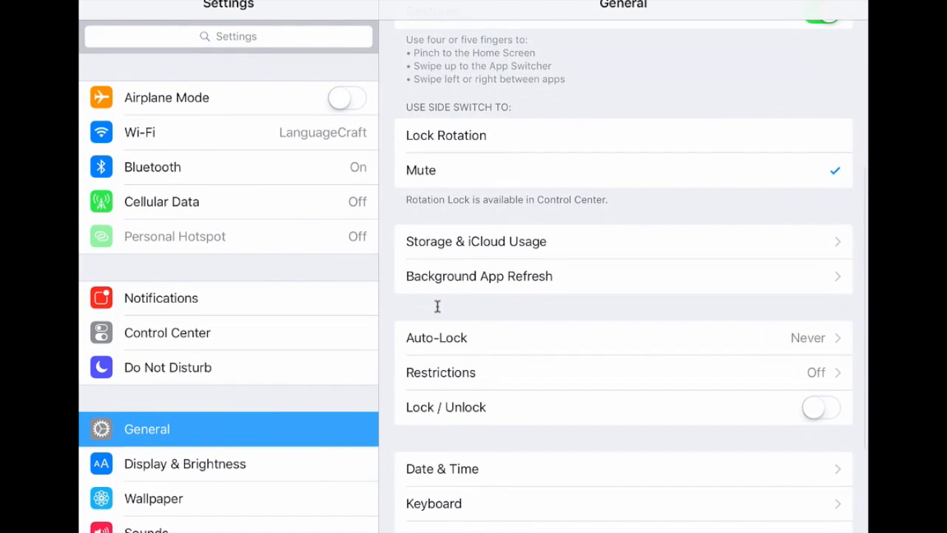
{"action": "scroll", "scroll_direction": "down", "scroll_amount": 3}
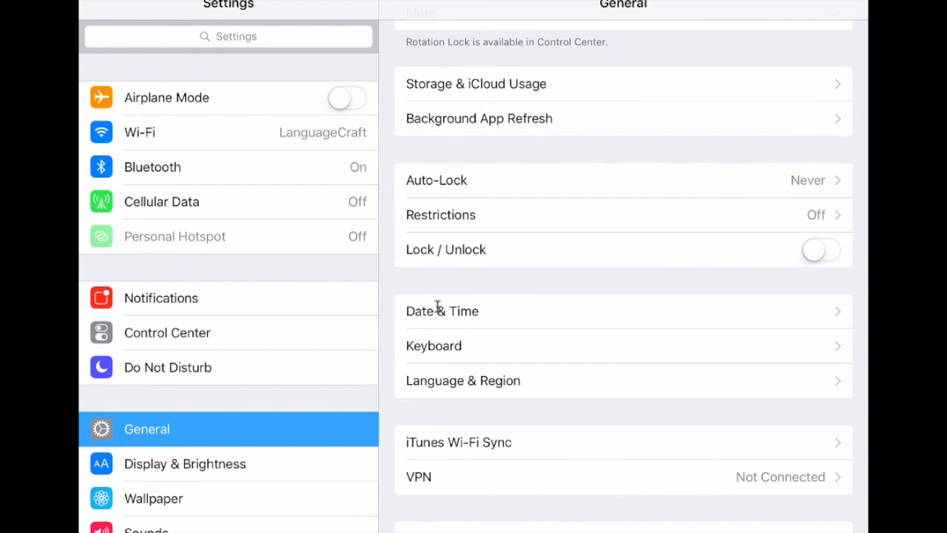
Enable Restrictions and disallow Safari and Camera
{"action": "left_click", "coordinate": [441, 215]}
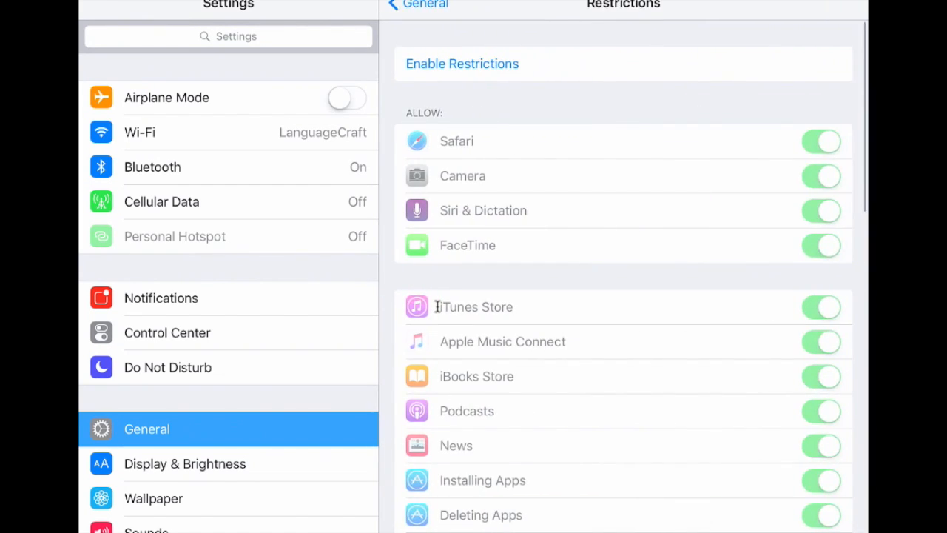
{"action": "left_click", "coordinate": [462, 63]}
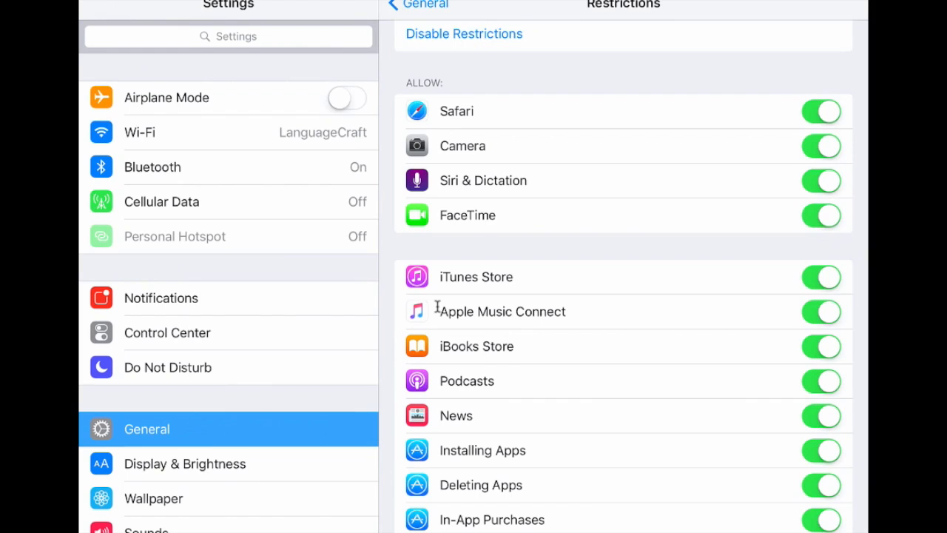
{"action": "left_click", "coordinate": [821, 111]}
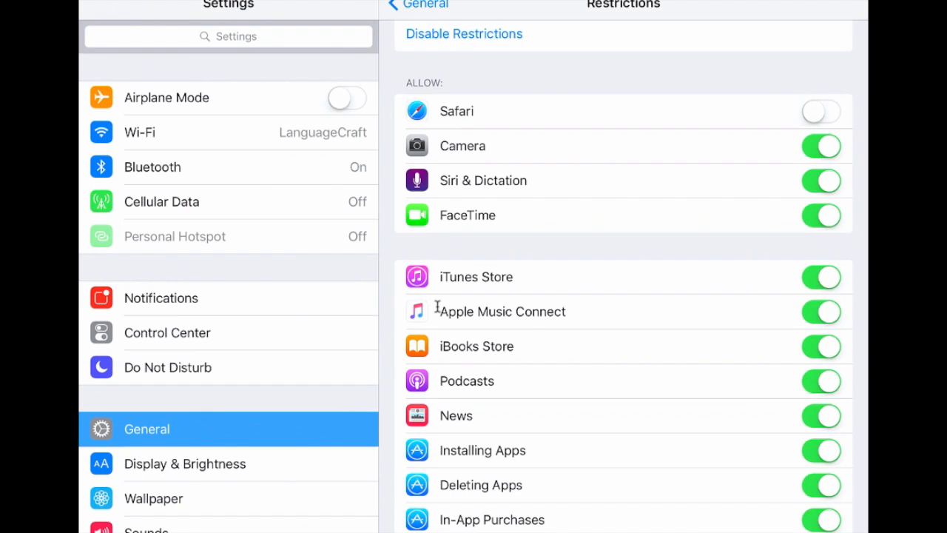
{"action": "left_click", "coordinate": [822, 146]}
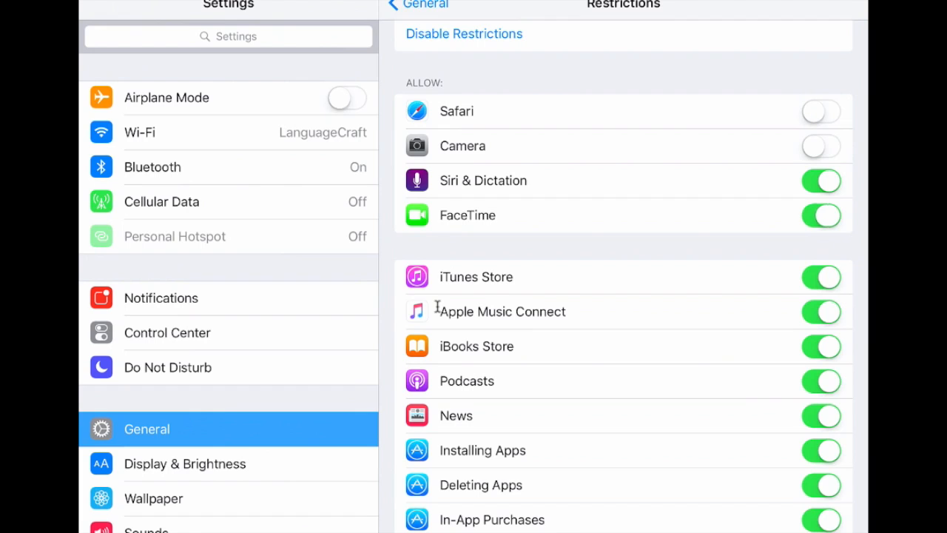
Disallow the iTunes Store and installing and deleting apps, then return to General
{"action": "scroll", "scroll_direction": "down", "scroll_amount": 3}
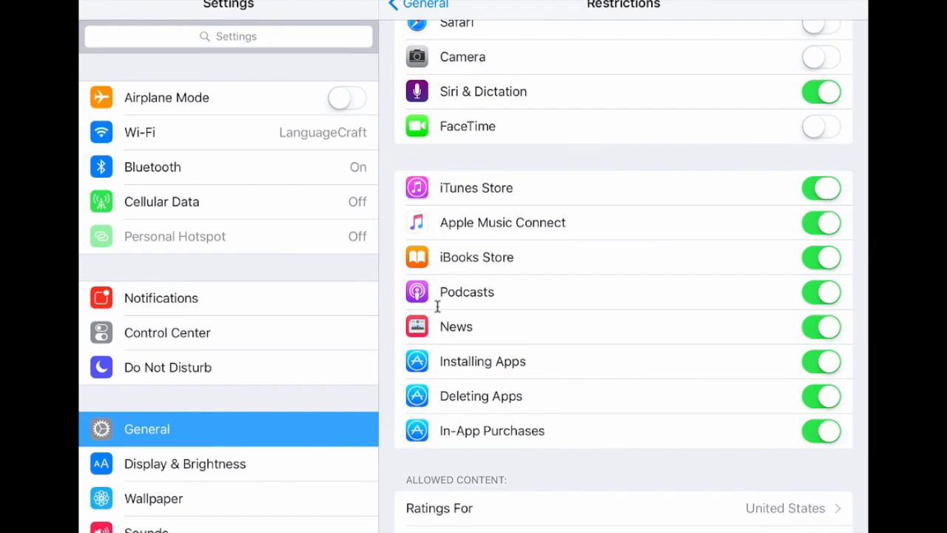
{"action": "left_click", "coordinate": [822, 187]}
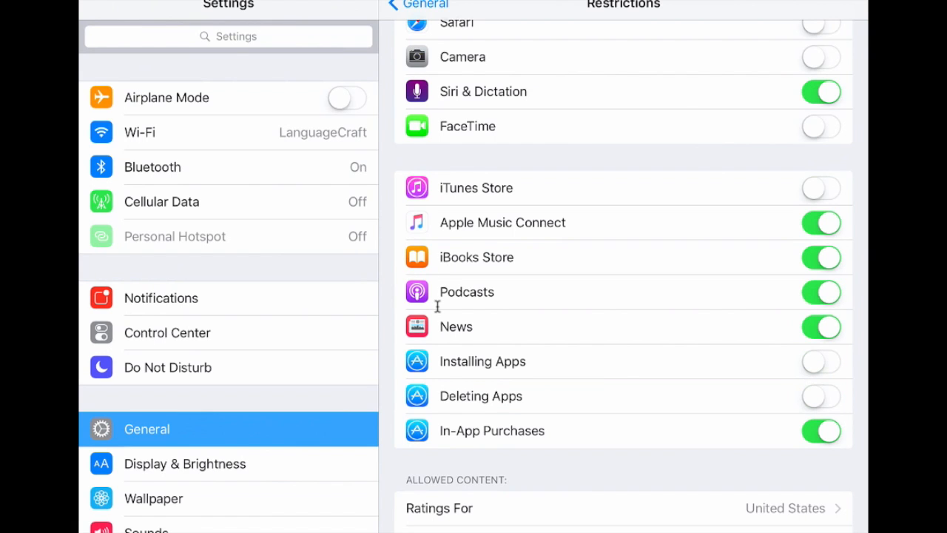
{"action": "left_click", "coordinate": [820, 431]}
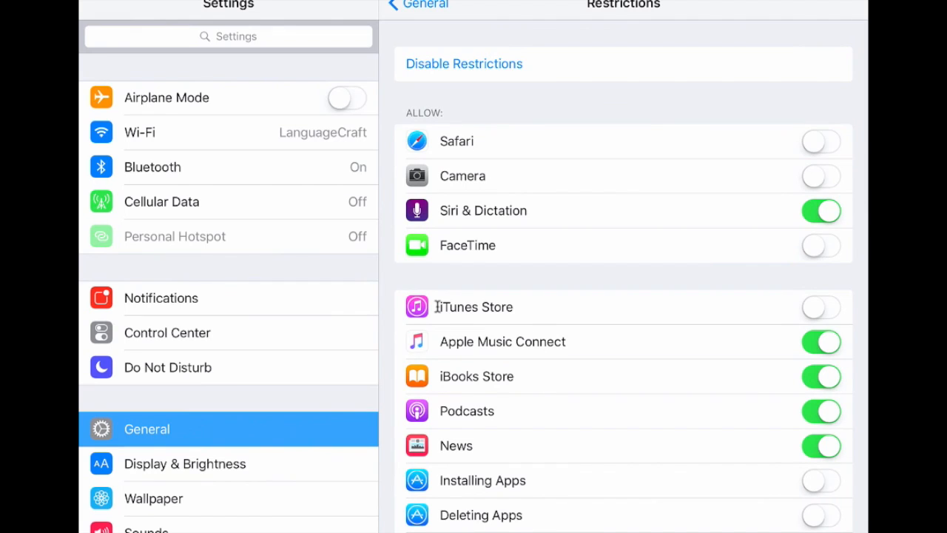
{"action": "left_click", "coordinate": [418, 5]}
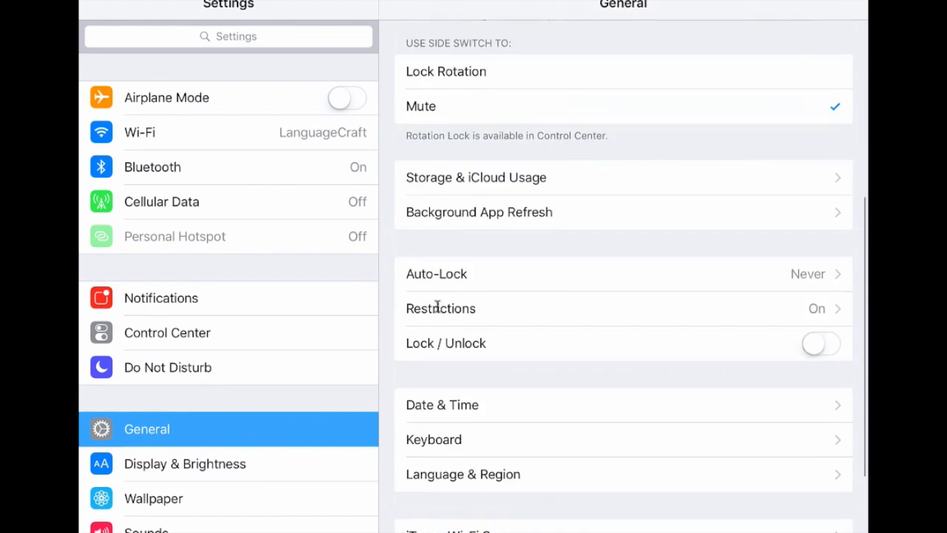
{"action": "scroll", "scroll_direction": "down", "scroll_amount": 3}
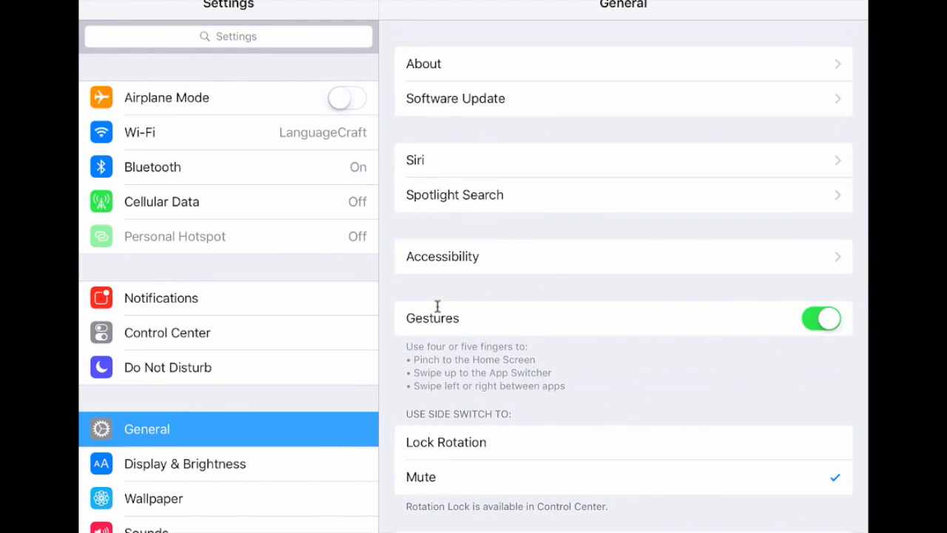
Check the home screen without Safari and Camera, then reopen Settings
{"action": "key", "text": "home"}
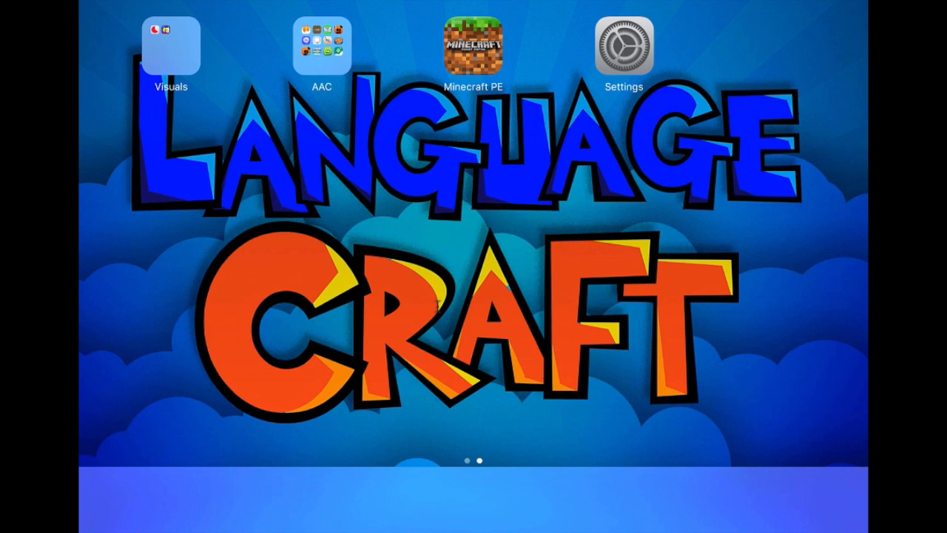
{"action": "left_click", "coordinate": [624, 46]}
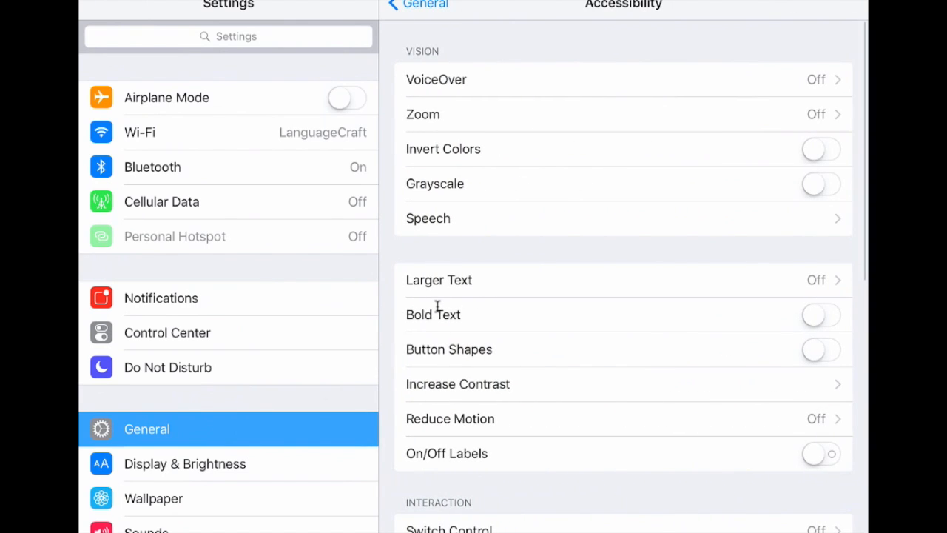
Browse Accessibility, view Increase Contrast, and scroll down to the Interaction section
{"action": "scroll", "scroll_direction": "down", "scroll_amount": 3}
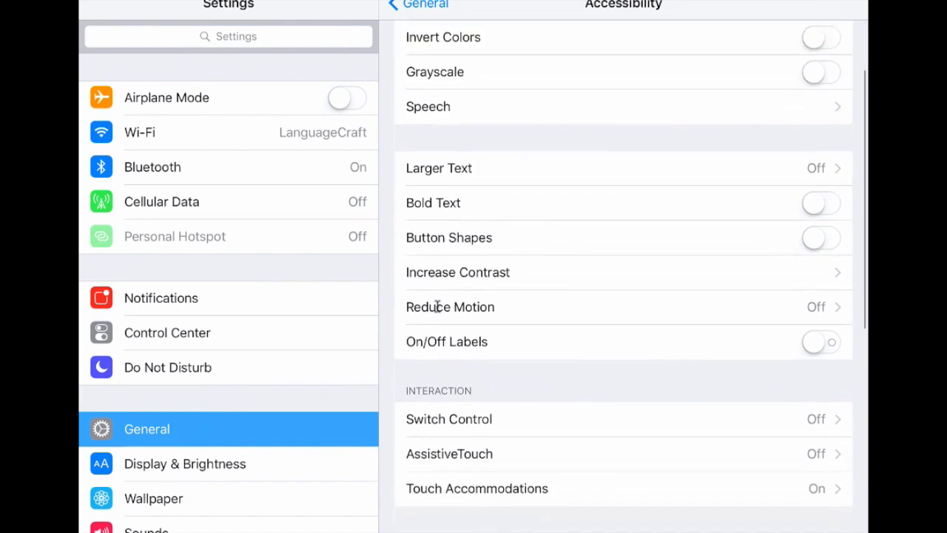
{"action": "scroll", "scroll_direction": "down", "scroll_amount": 3}
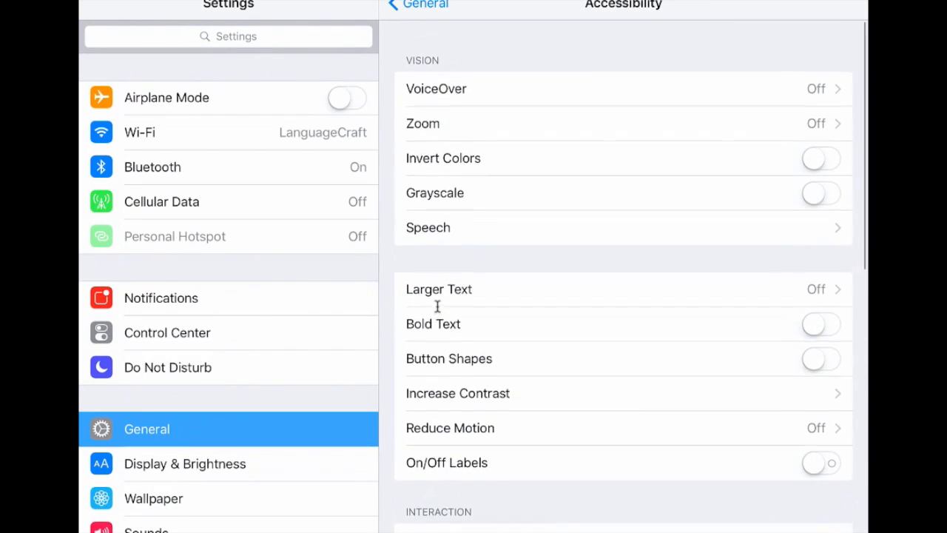
{"action": "scroll", "scroll_direction": "down", "scroll_amount": 3}
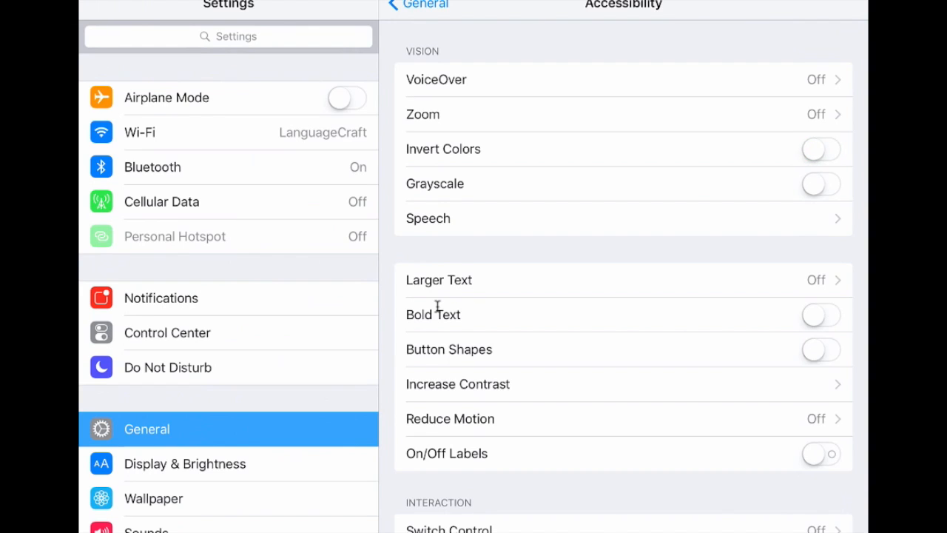
{"action": "left_click", "coordinate": [821, 184]}
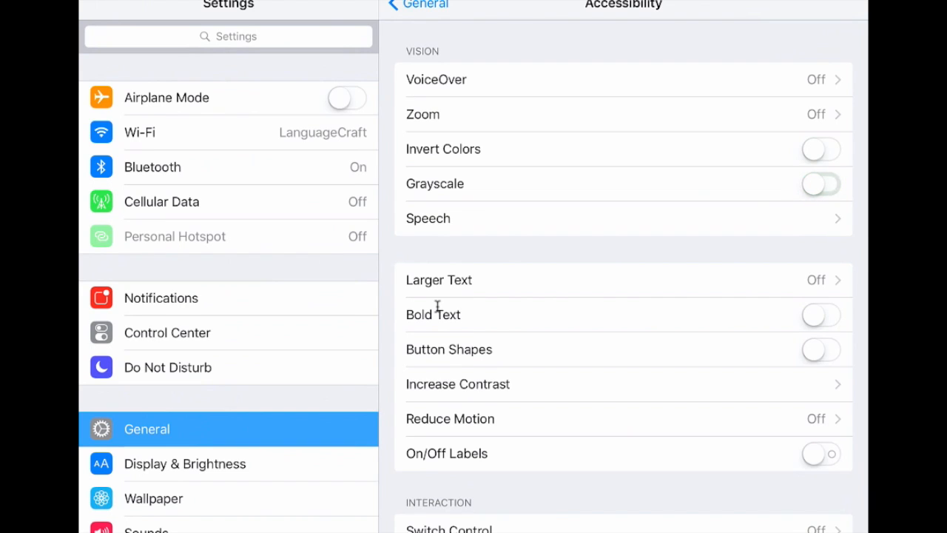
{"action": "left_click", "coordinate": [821, 183]}
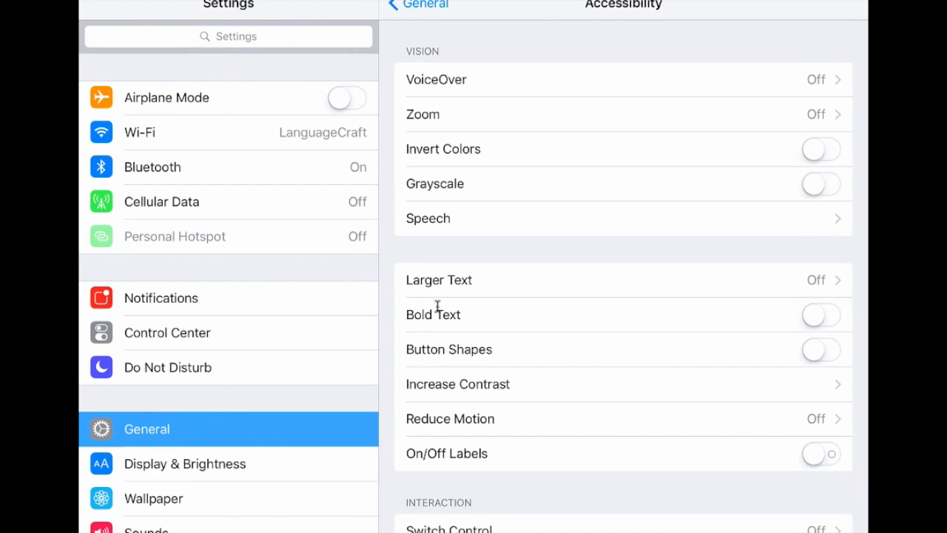
{"action": "scroll", "scroll_direction": "down", "scroll_amount": 3}
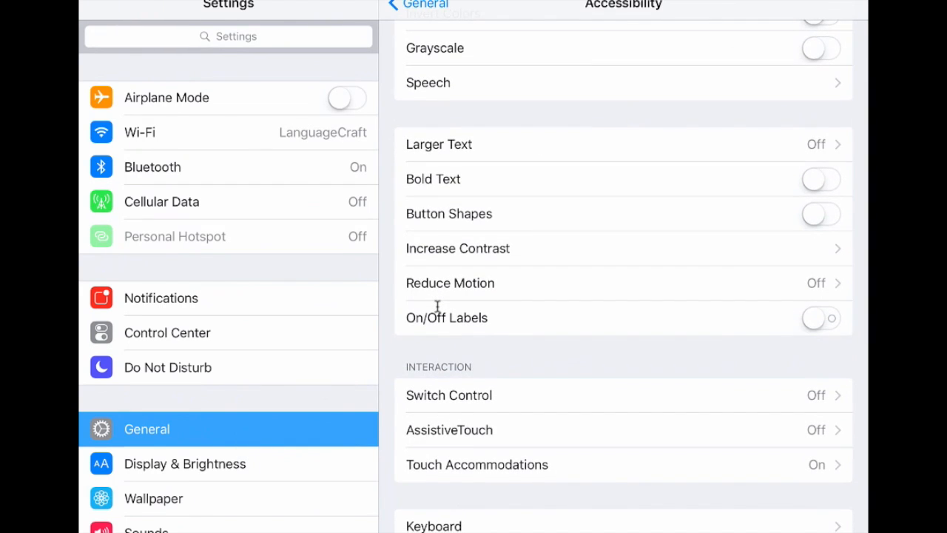
{"action": "left_click", "coordinate": [457, 248]}
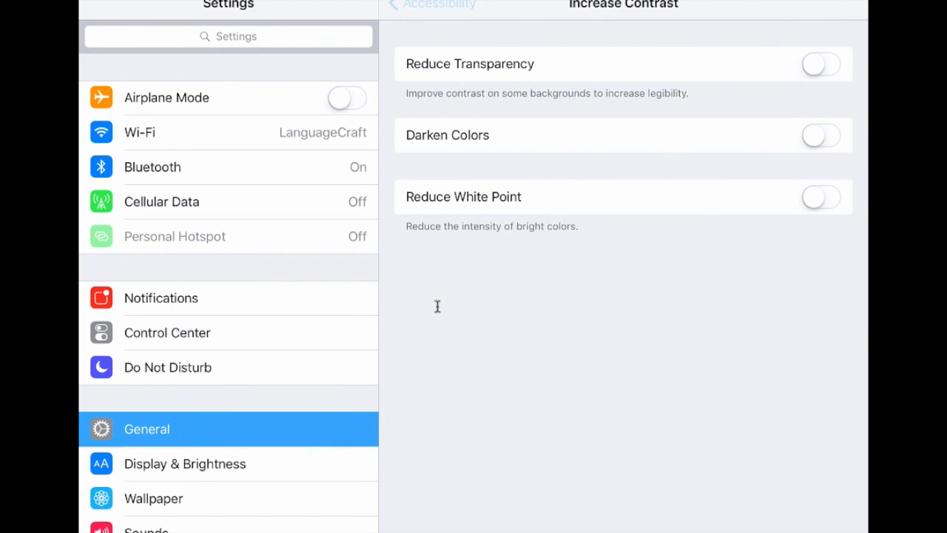
{"action": "left_click", "coordinate": [420, 5]}
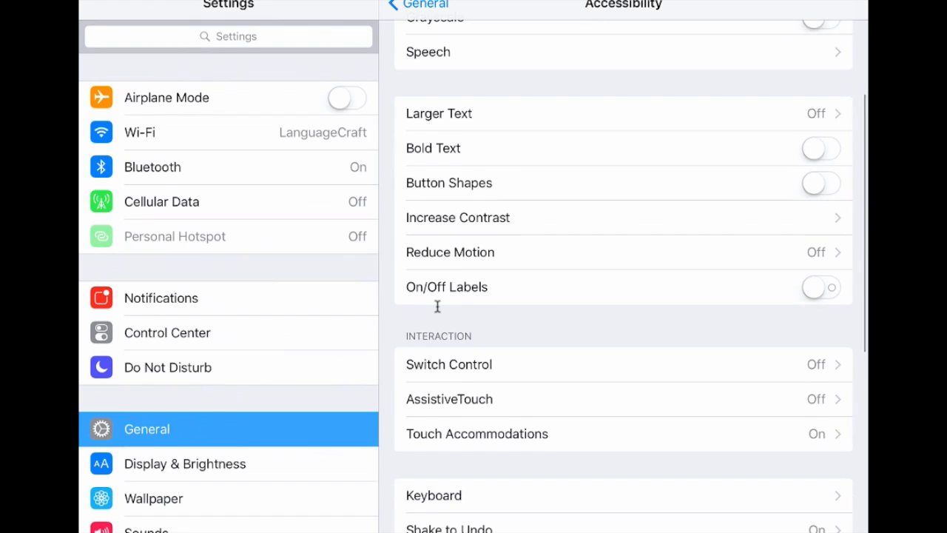
{"action": "scroll", "scroll_direction": "down", "scroll_amount": 3}
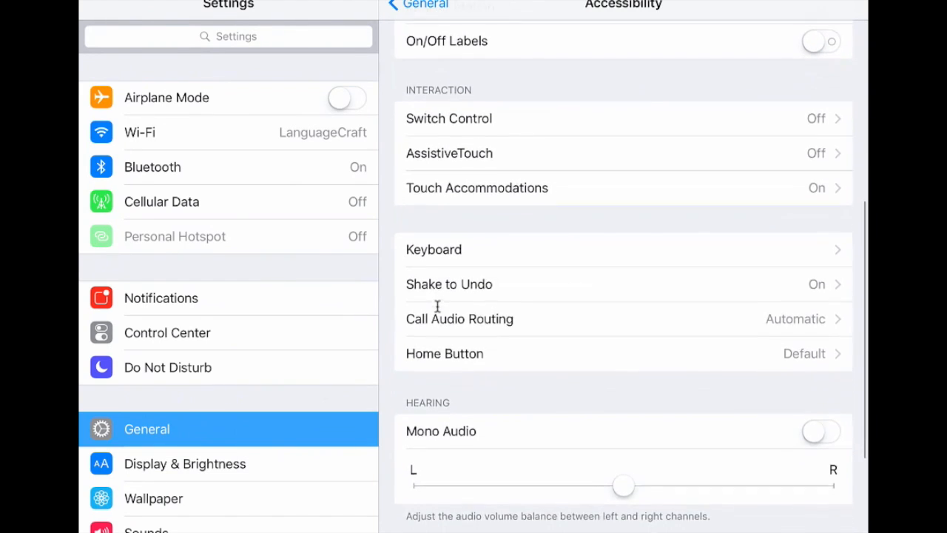
{"action": "scroll", "scroll_direction": "down", "scroll_amount": 3}
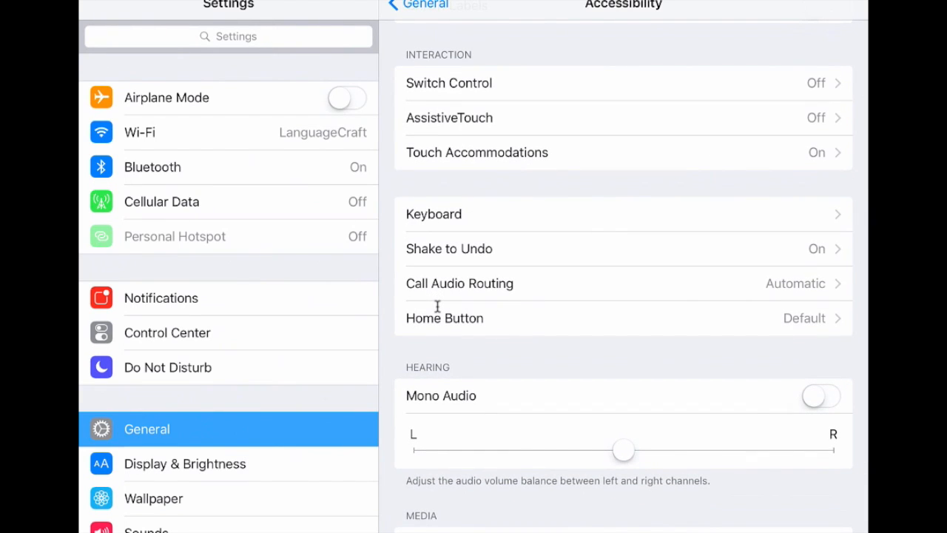
Review the Switch Control options and toggle it on to raise the Important alert
{"action": "left_click", "coordinate": [449, 83]}
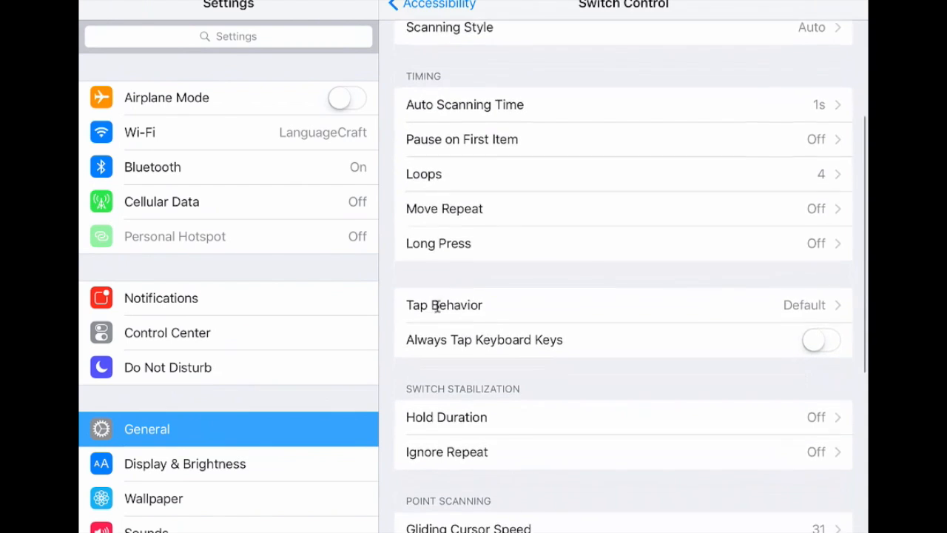
{"action": "scroll", "scroll_direction": "down", "scroll_amount": 3}
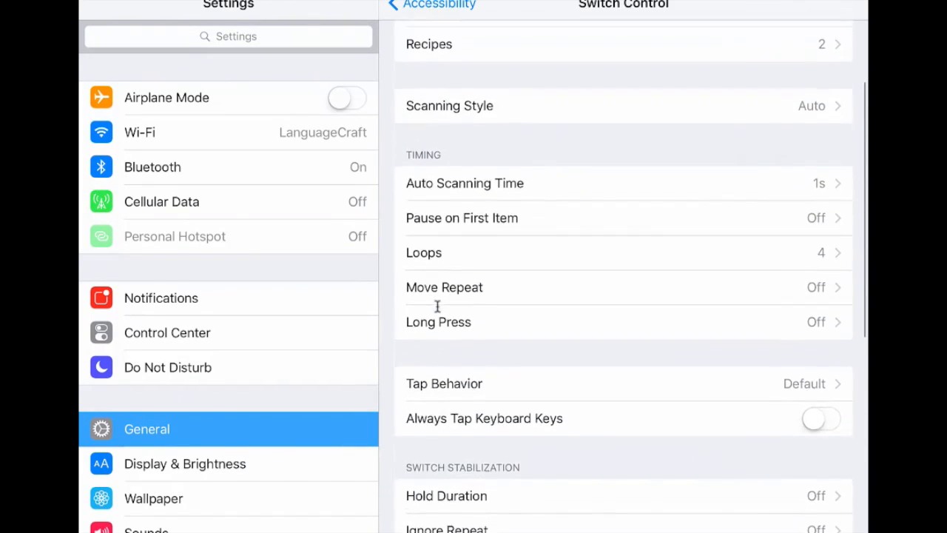
{"action": "scroll", "scroll_direction": "down", "scroll_amount": 3}
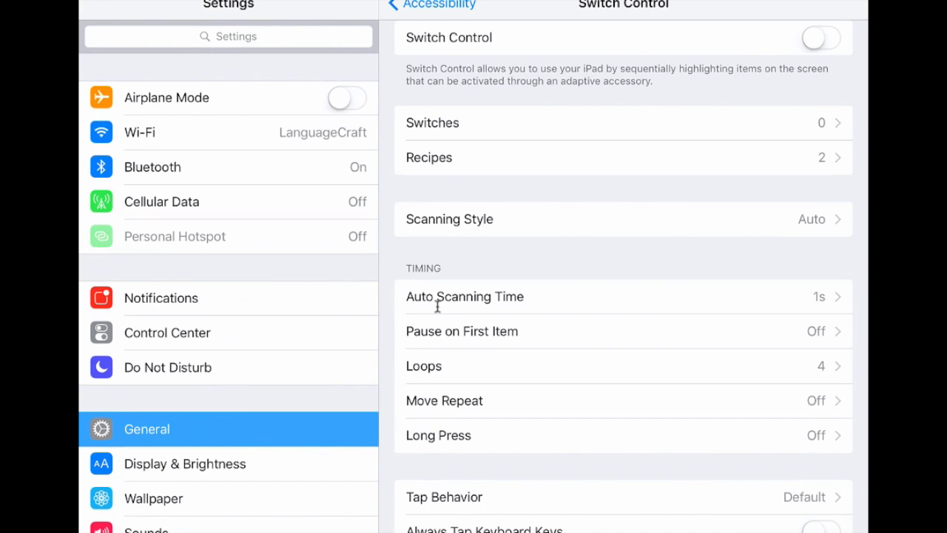
{"action": "left_click", "coordinate": [820, 38]}
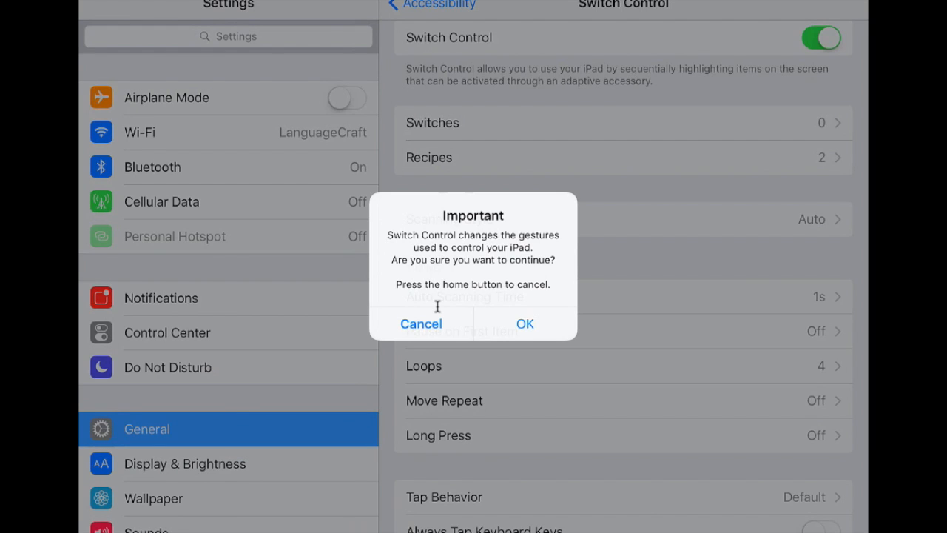
Confirm the Switch Control alert with OK, then switch Switch Control back off
{"action": "left_click", "coordinate": [525, 324]}
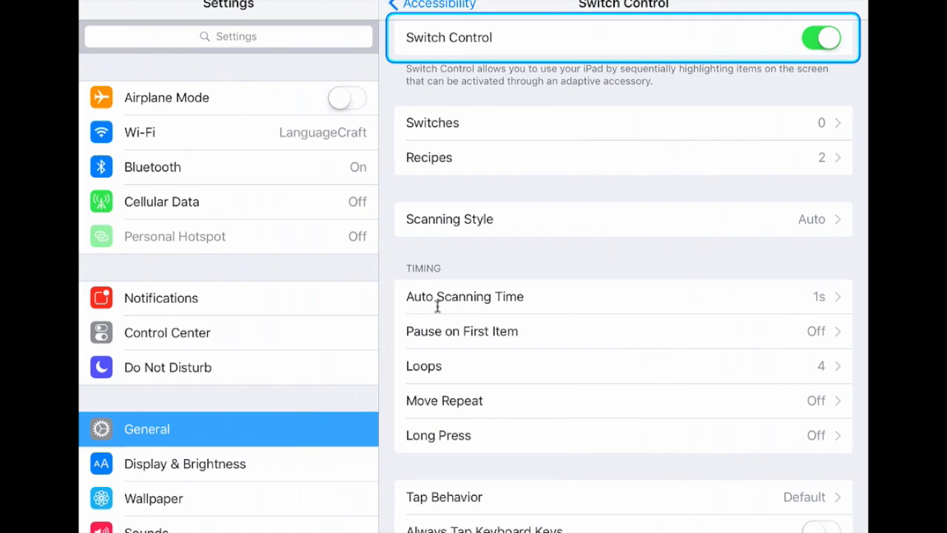
{"action": "left_click", "coordinate": [821, 37]}
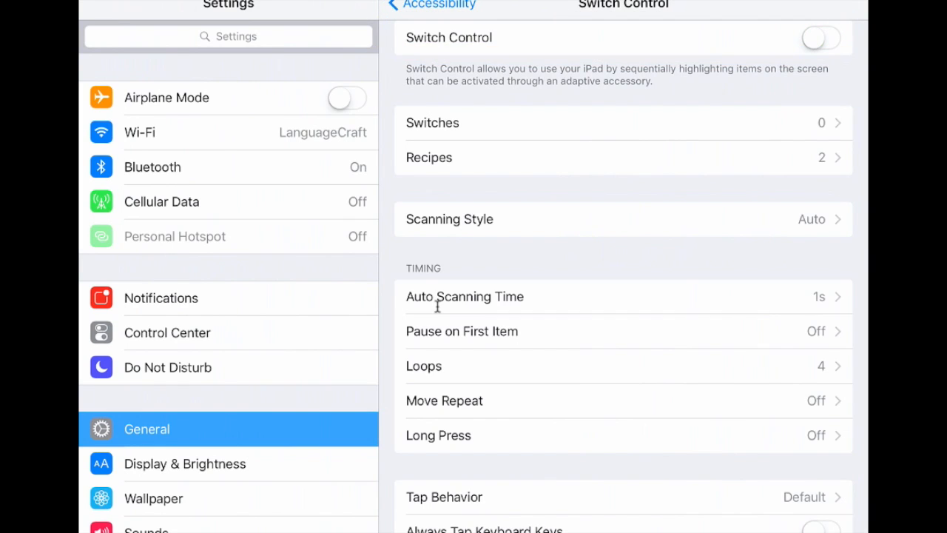
{"action": "scroll", "scroll_direction": "down", "scroll_amount": 3}
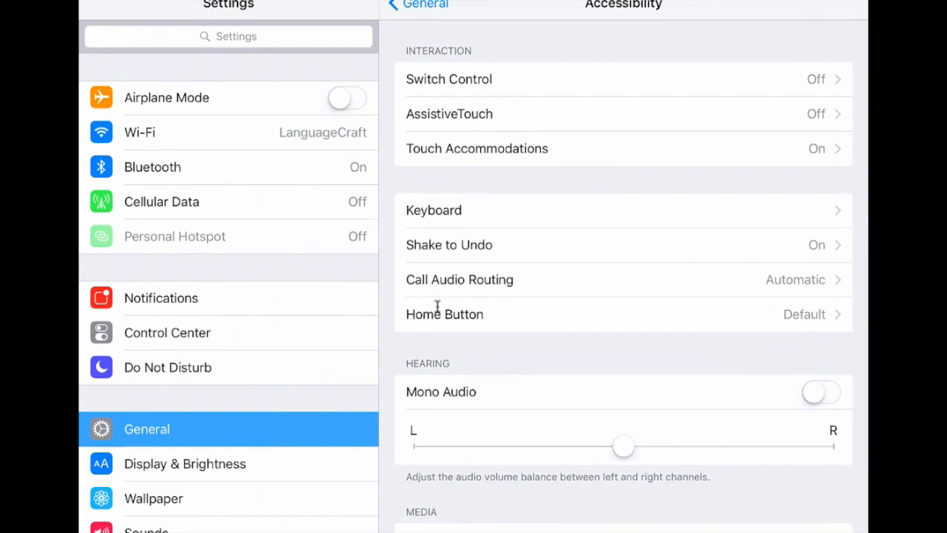
Toggle Touch Accommodations off and back on, and enable Hold Duration
{"action": "left_click", "coordinate": [477, 148]}
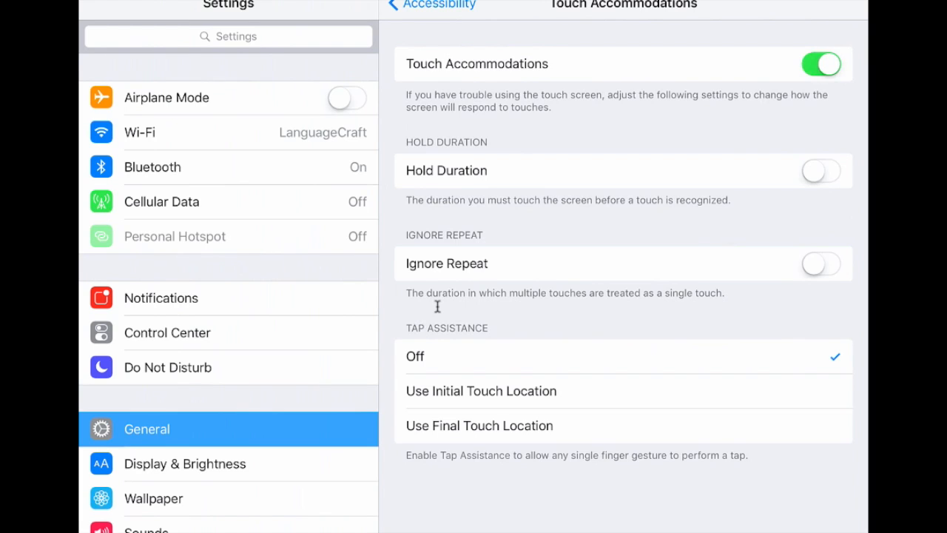
{"action": "left_click", "coordinate": [821, 64]}
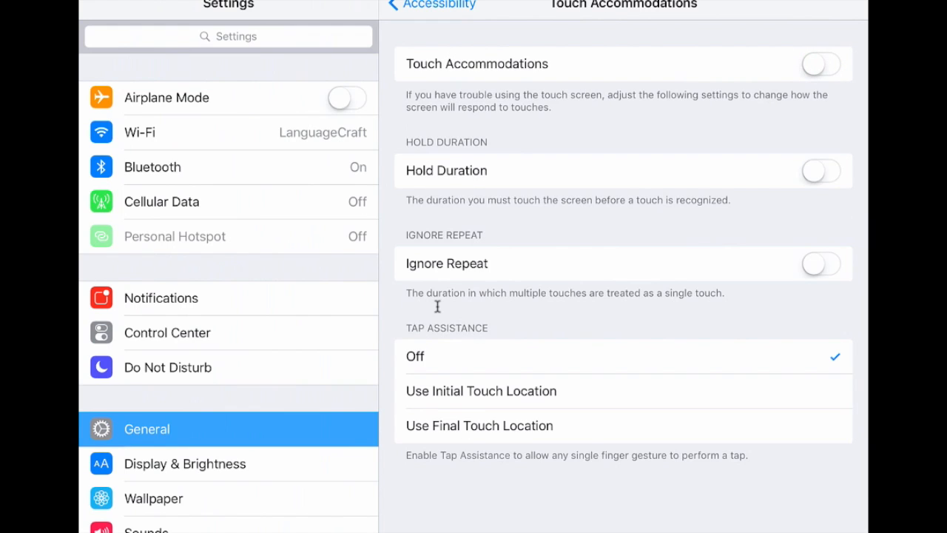
{"action": "left_click", "coordinate": [821, 64]}
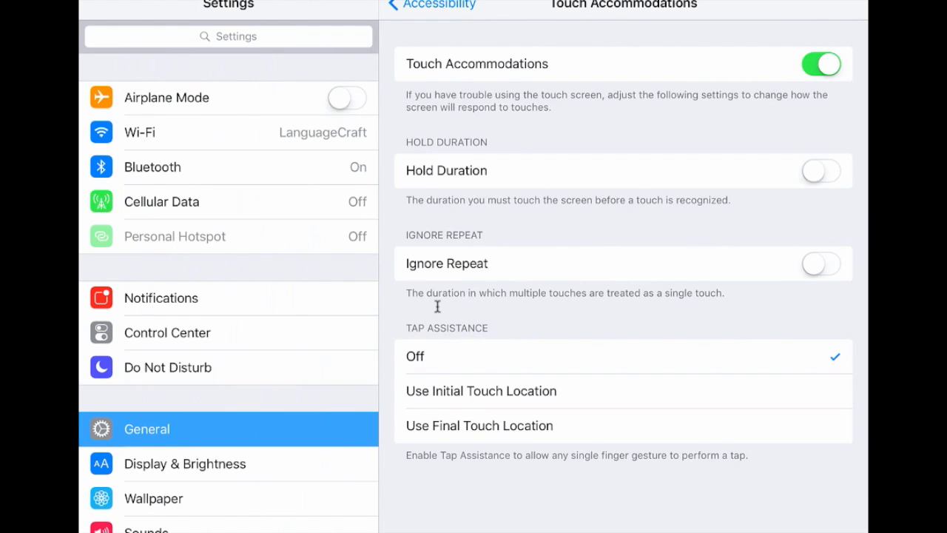
{"action": "left_click", "coordinate": [821, 170]}
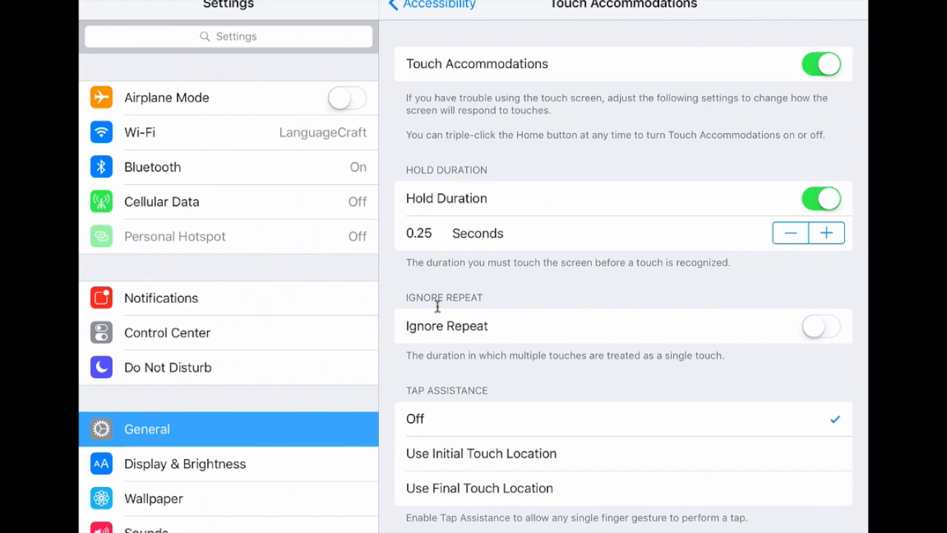
Raise Hold Duration to 0.40 seconds, then turn Hold Duration off
{"action": "left_click", "coordinate": [826, 232]}
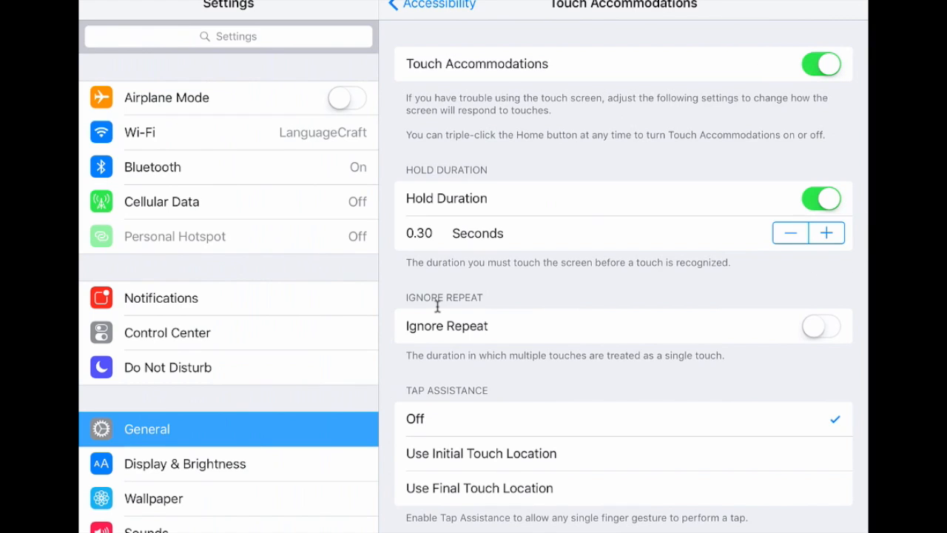
{"action": "left_click", "coordinate": [827, 232]}
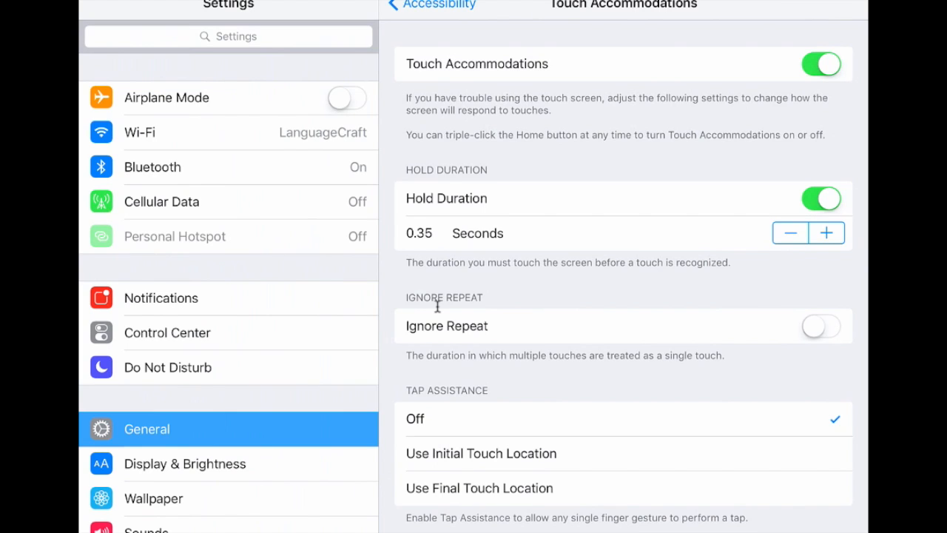
{"action": "left_click", "coordinate": [827, 232]}
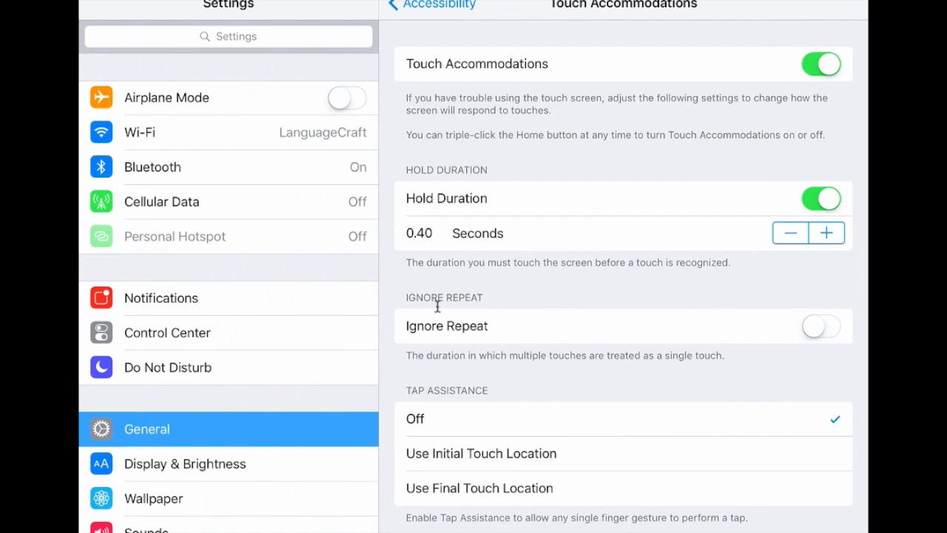
{"action": "left_click", "coordinate": [821, 198]}
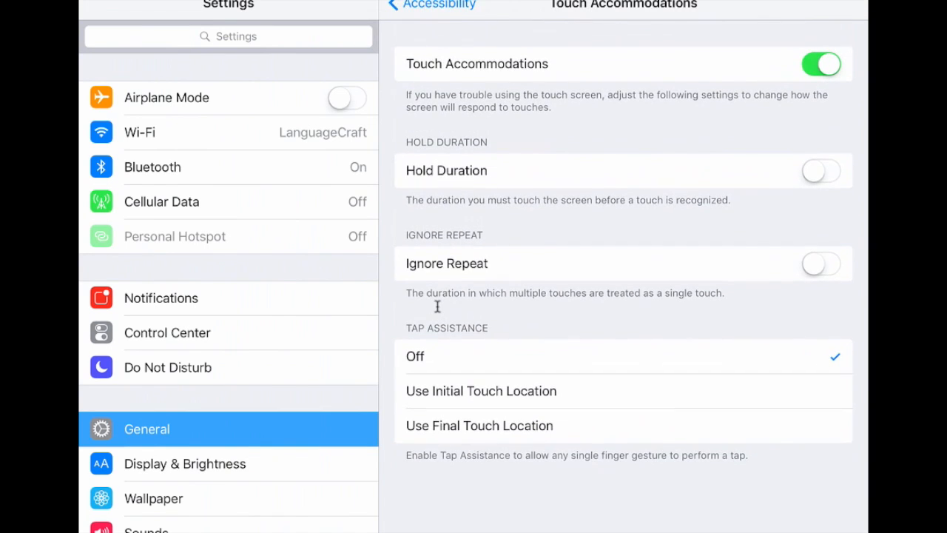
Try Ignore Repeat from 0.25 down to 0.10 seconds, then turn Touch Accommodations off
{"action": "left_click", "coordinate": [821, 263]}
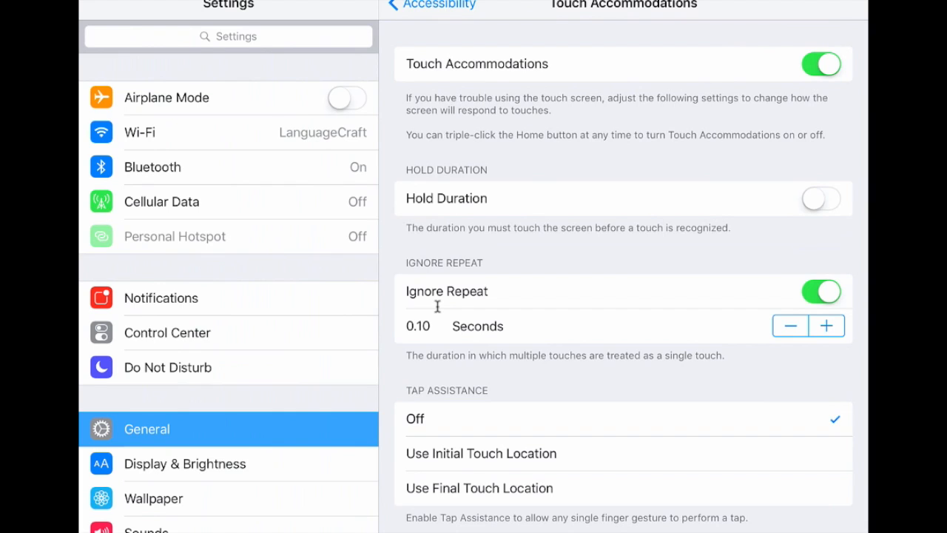
{"action": "left_click", "coordinate": [826, 326]}
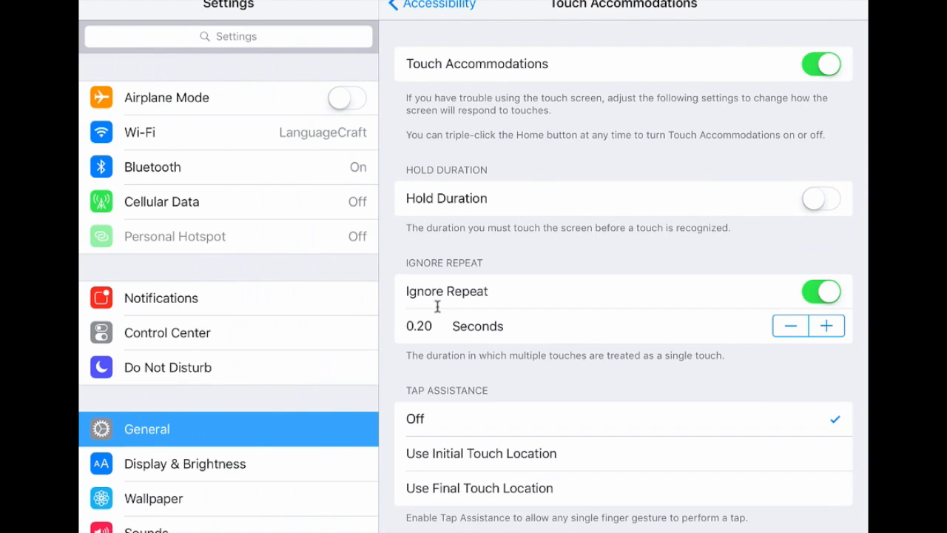
{"action": "left_click", "coordinate": [827, 326]}
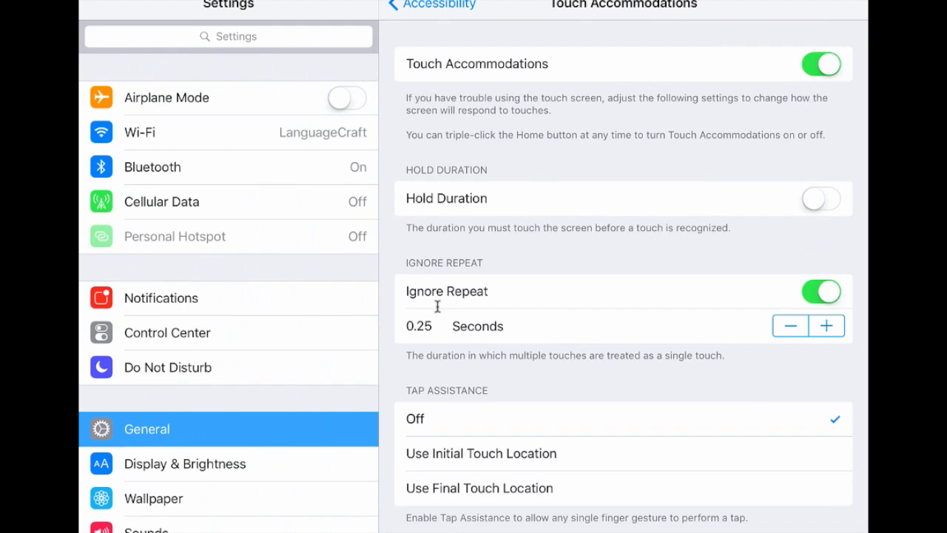
{"action": "left_click", "coordinate": [789, 325]}
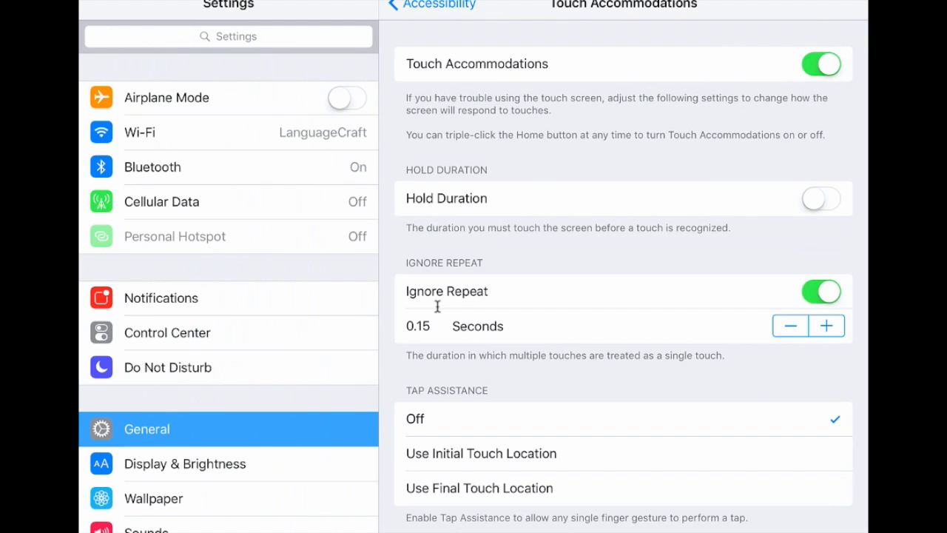
{"action": "left_click", "coordinate": [790, 326]}
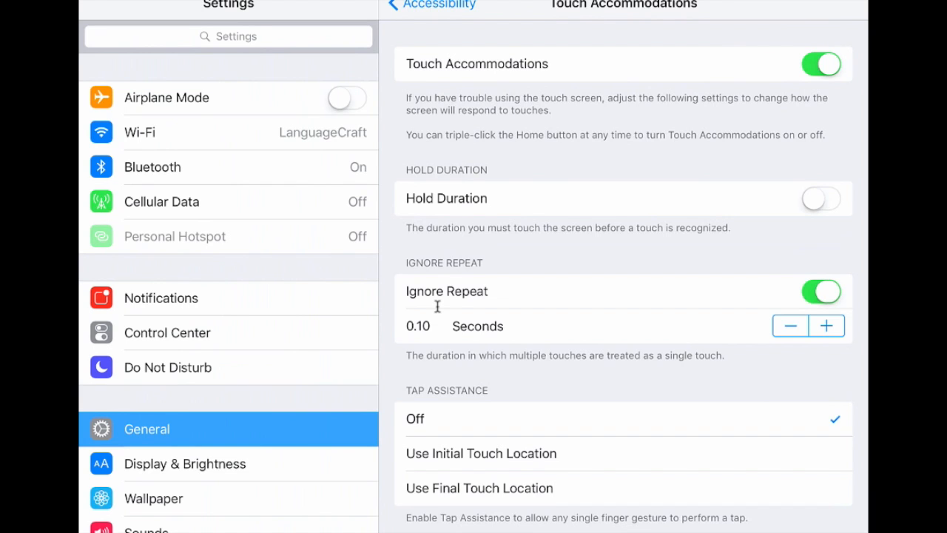
{"action": "left_click", "coordinate": [821, 291]}
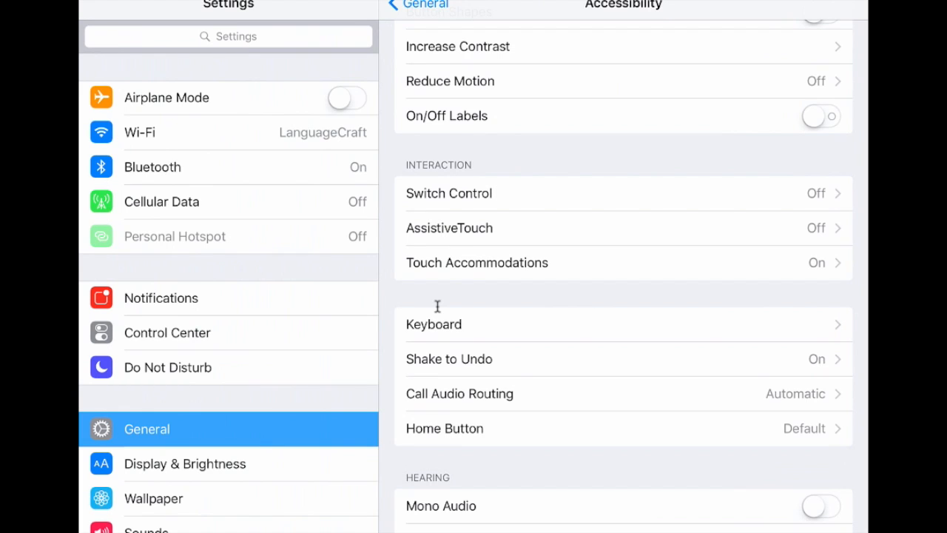
{"action": "left_click", "coordinate": [476, 262]}
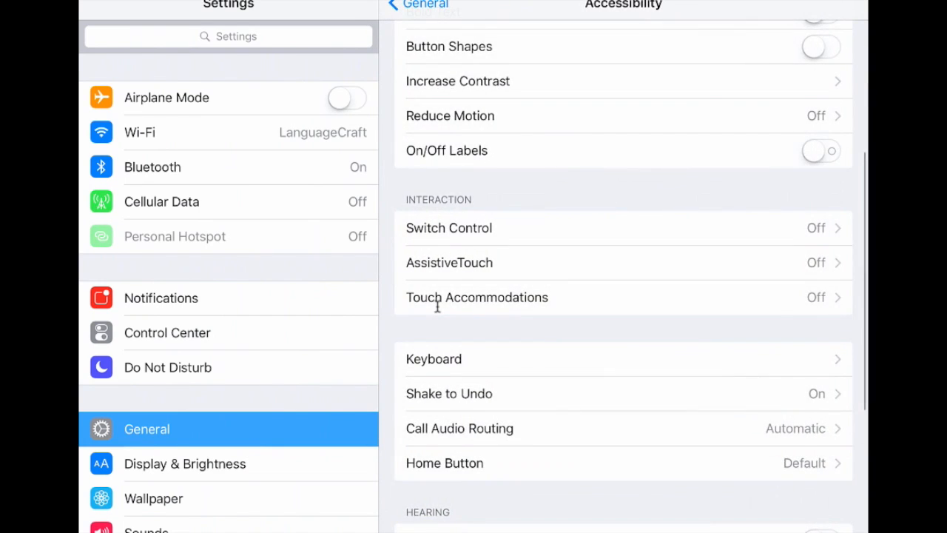
{"action": "scroll", "scroll_direction": "down", "scroll_amount": 3}
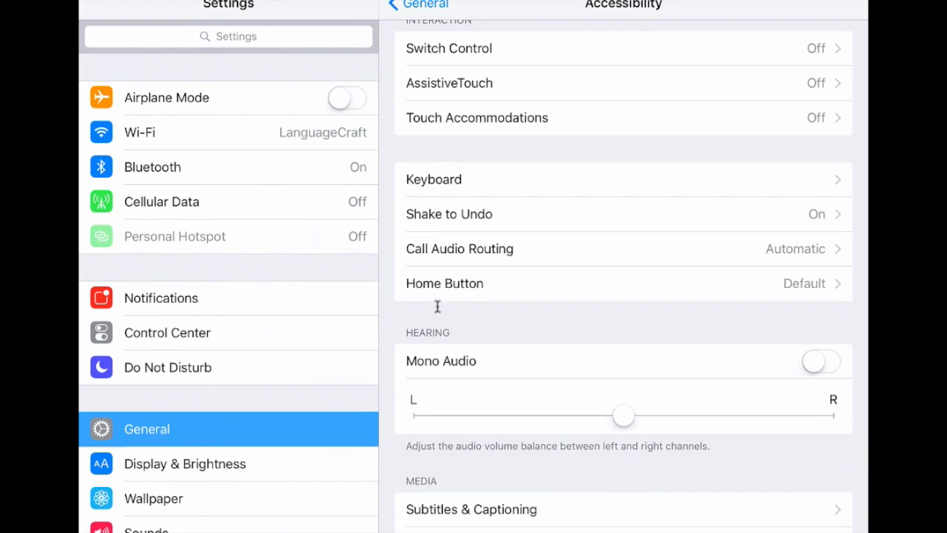
{"action": "left_click", "coordinate": [434, 179]}
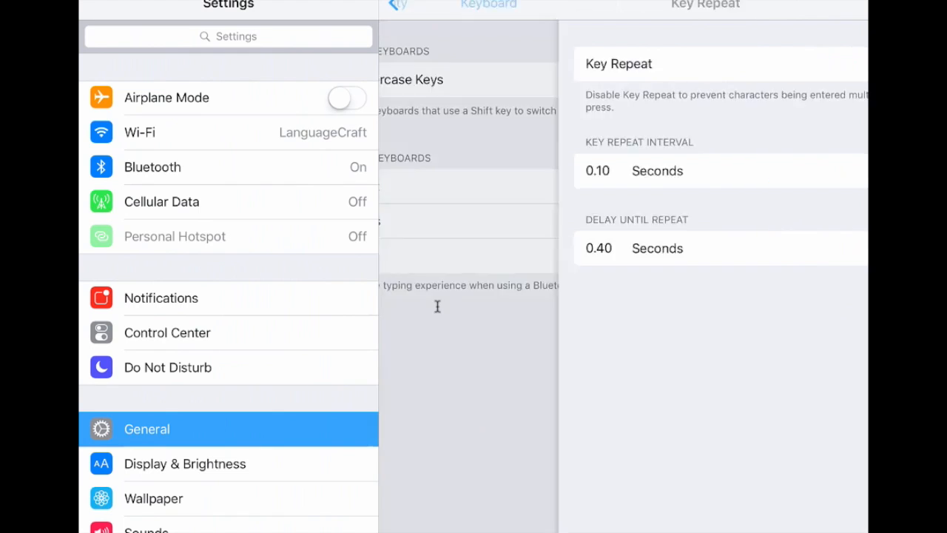
{"action": "left_click", "coordinate": [403, 6]}
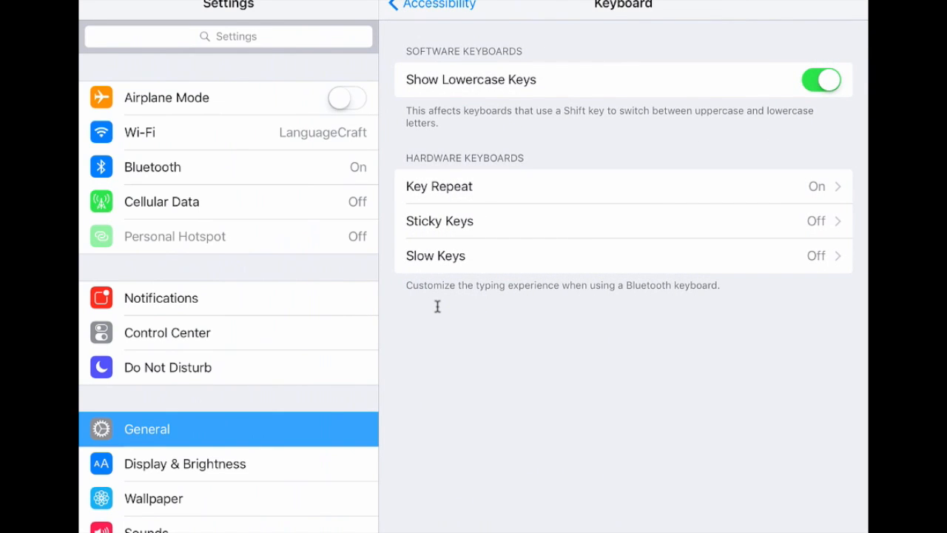
{"action": "left_click", "coordinate": [440, 220]}
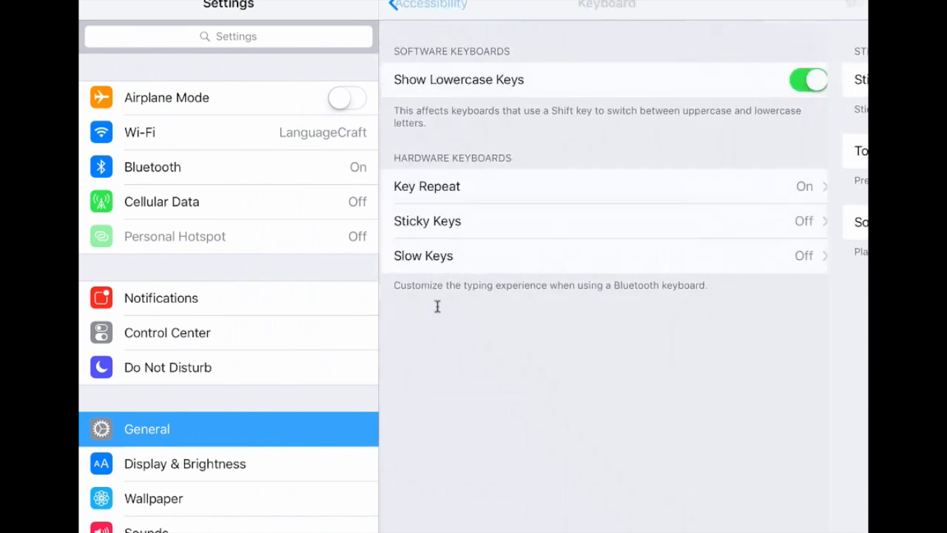
{"action": "left_click", "coordinate": [423, 255]}
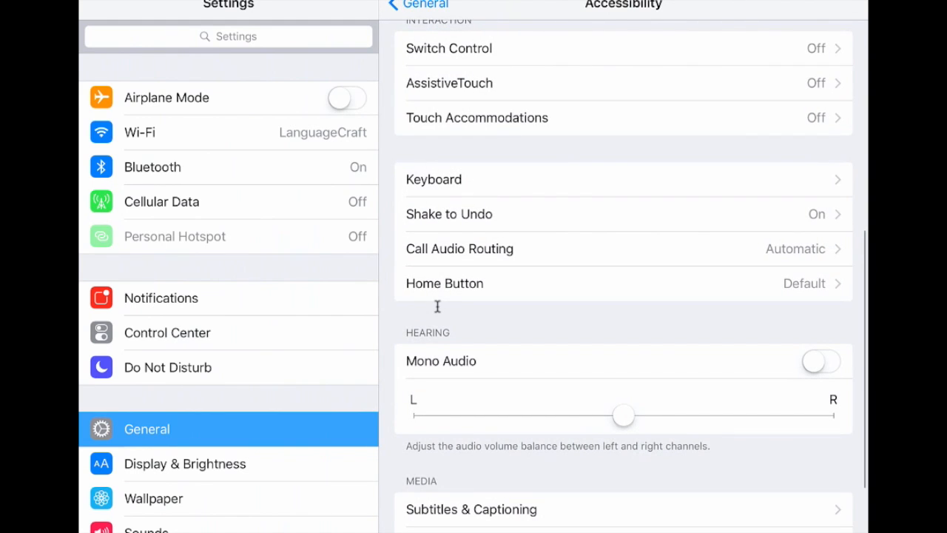
Switch on Guided Access under Learning and enter its passcode twice
{"action": "scroll", "scroll_direction": "down", "scroll_amount": 3}
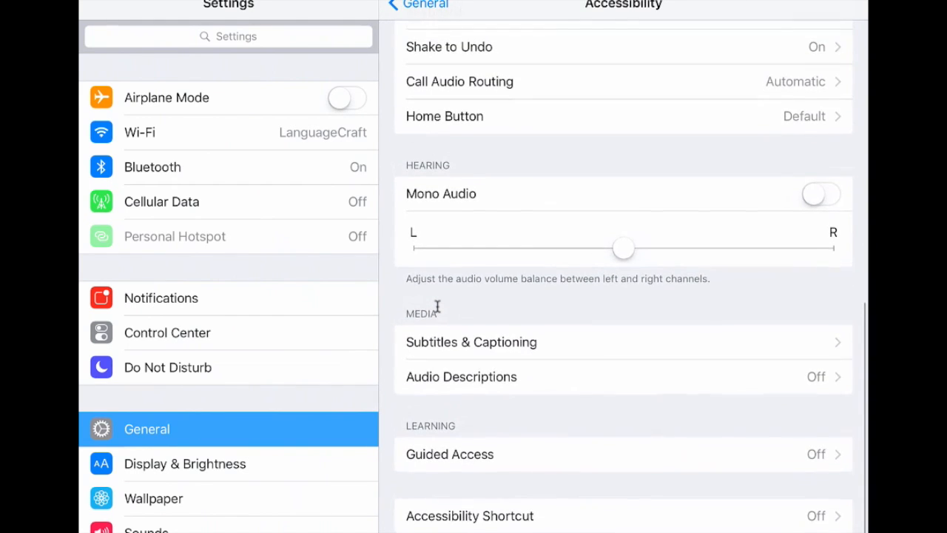
{"action": "left_click", "coordinate": [449, 454]}
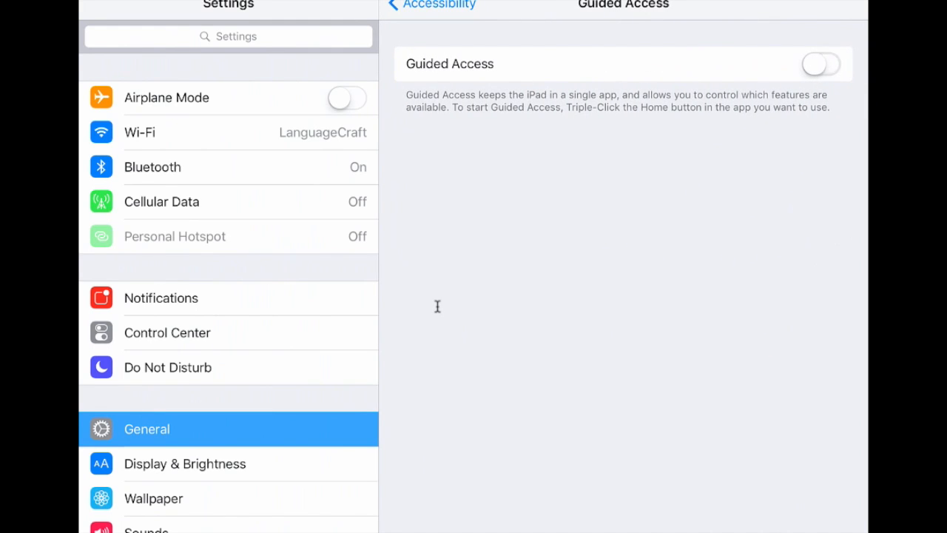
{"action": "left_click", "coordinate": [820, 64]}
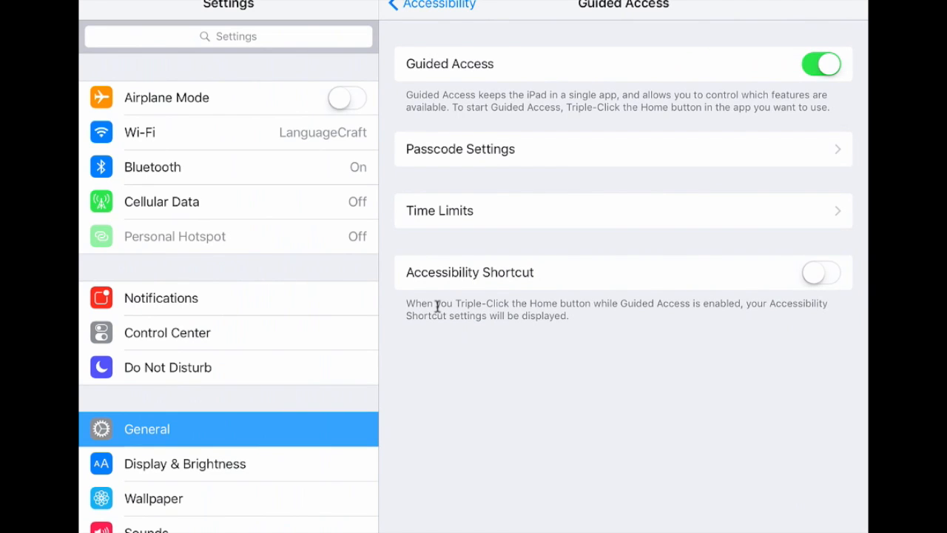
{"action": "left_click", "coordinate": [460, 149]}
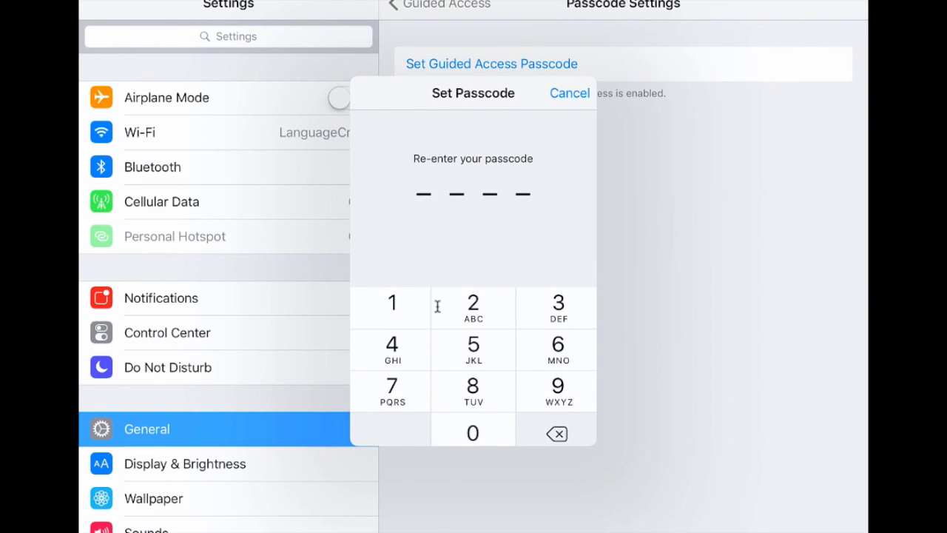
{"action": "left_click", "coordinate": [570, 93]}
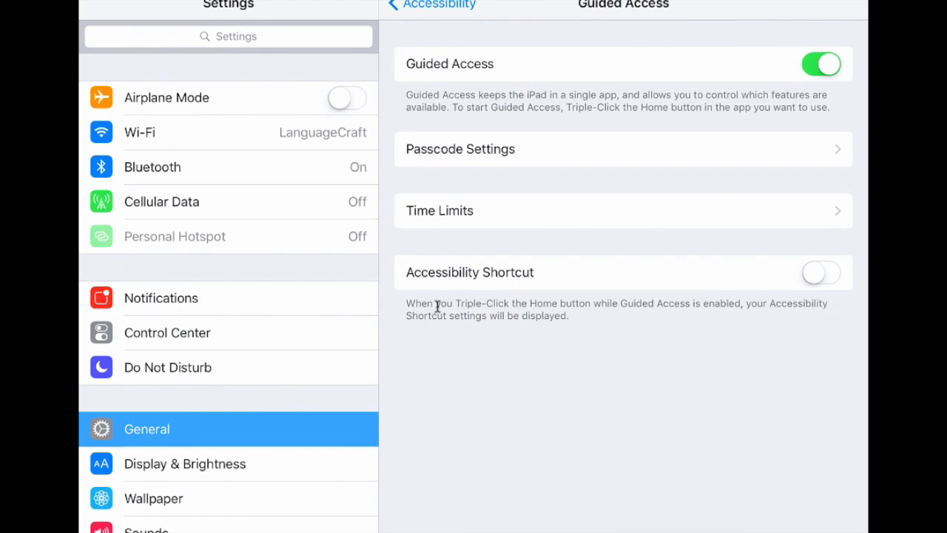
Exit Settings to the LanguageCraft home screen, leaving Guided Access on
{"action": "scroll", "scroll_direction": "down", "scroll_amount": 3}
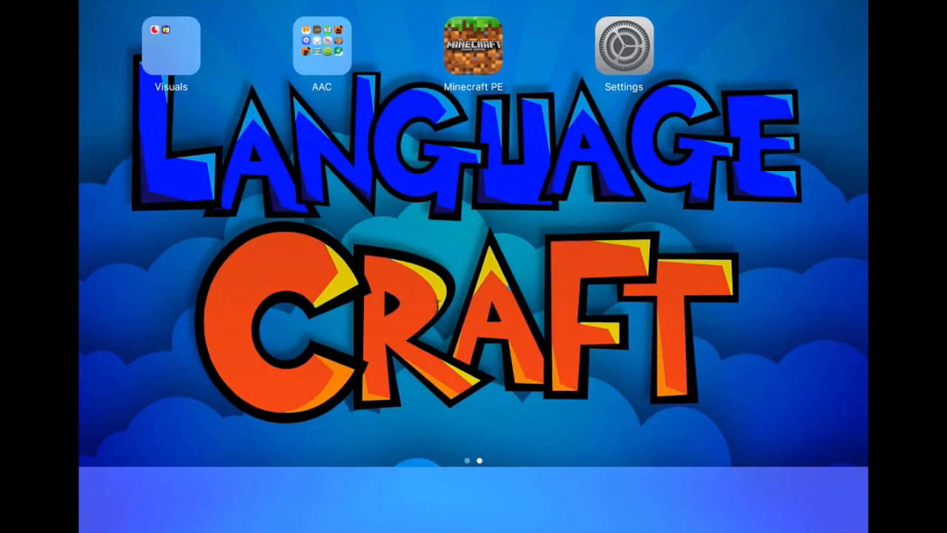
Launch the Avaz communication app to prepare a Guided Access session
{"action": "left_click", "coordinate": [322, 46]}
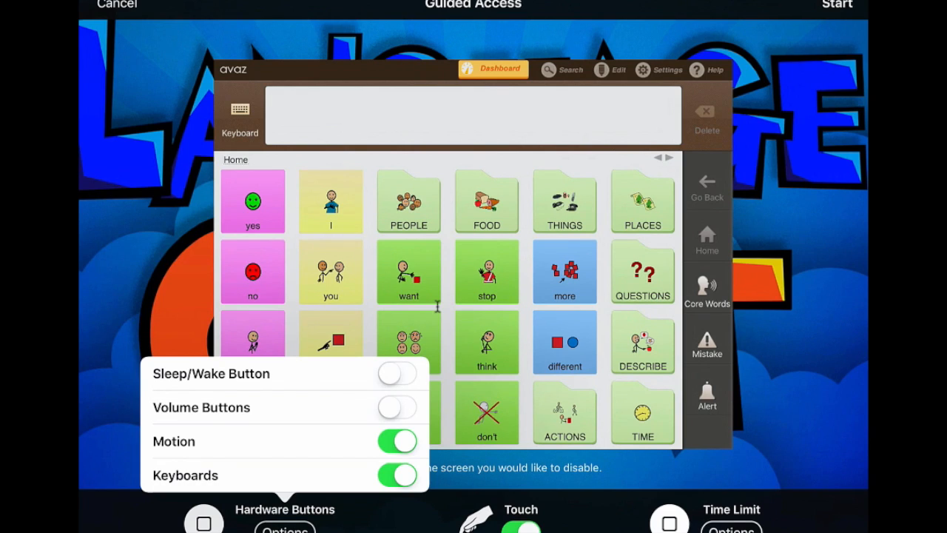
Toggle Motion, Keyboards, Volume Buttons and Sleep/Wake Button off and back on
{"action": "left_click", "coordinate": [398, 373]}
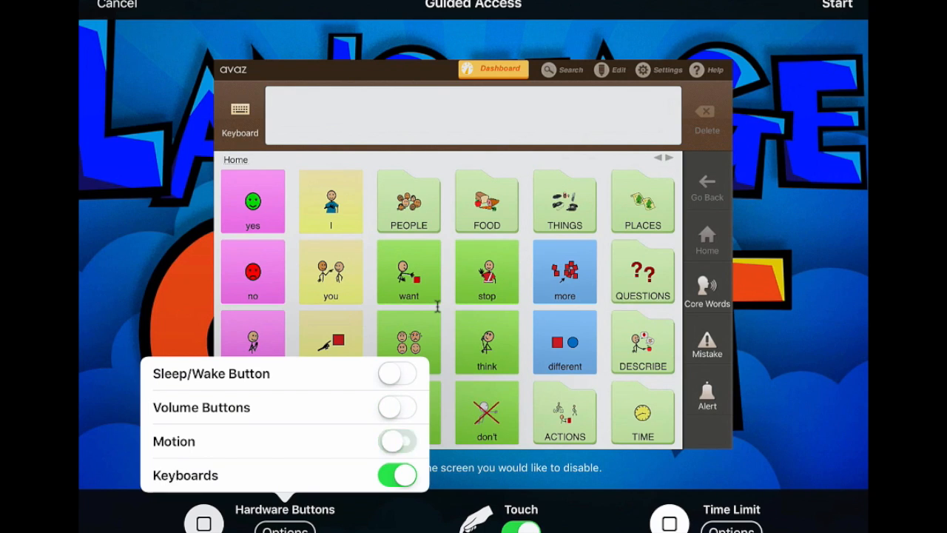
{"action": "left_click", "coordinate": [397, 475]}
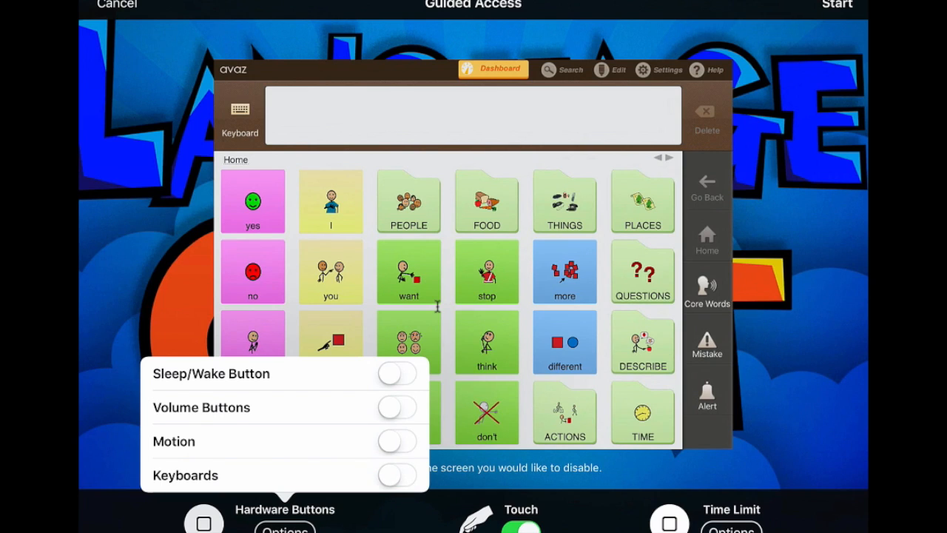
{"action": "left_click", "coordinate": [398, 441]}
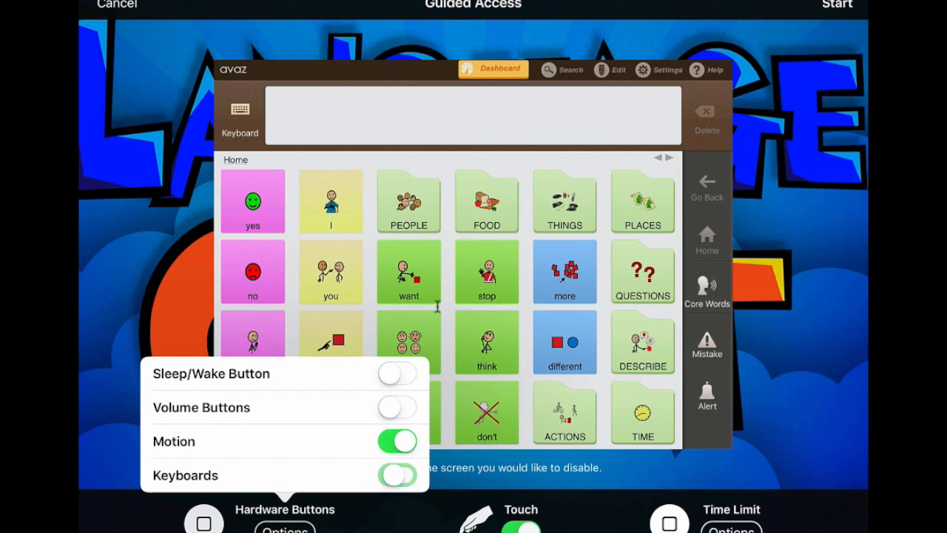
{"action": "left_click", "coordinate": [398, 475]}
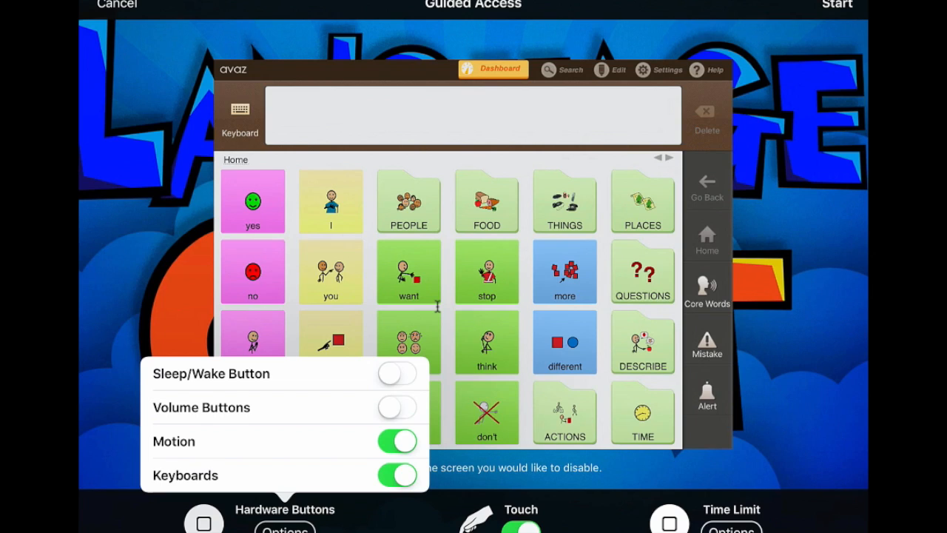
{"action": "left_click", "coordinate": [397, 407]}
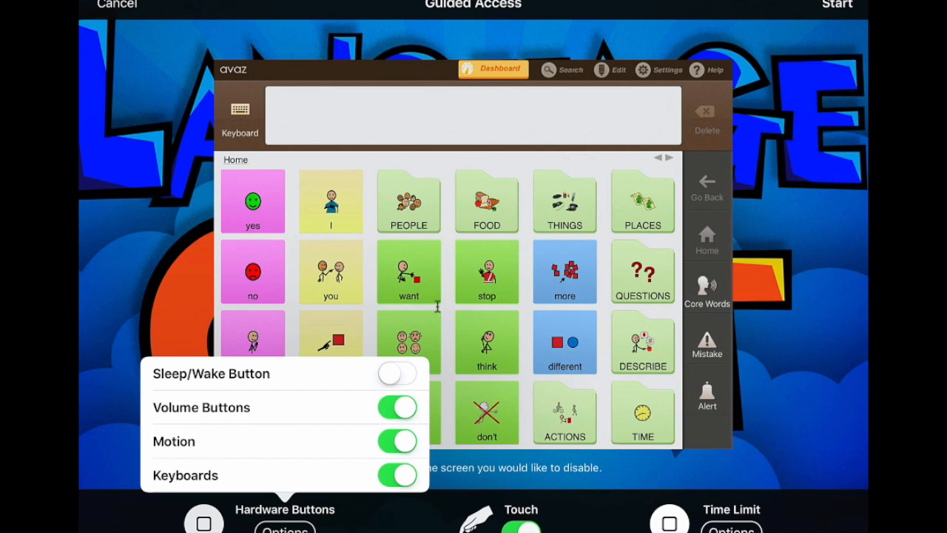
{"action": "left_click", "coordinate": [397, 407]}
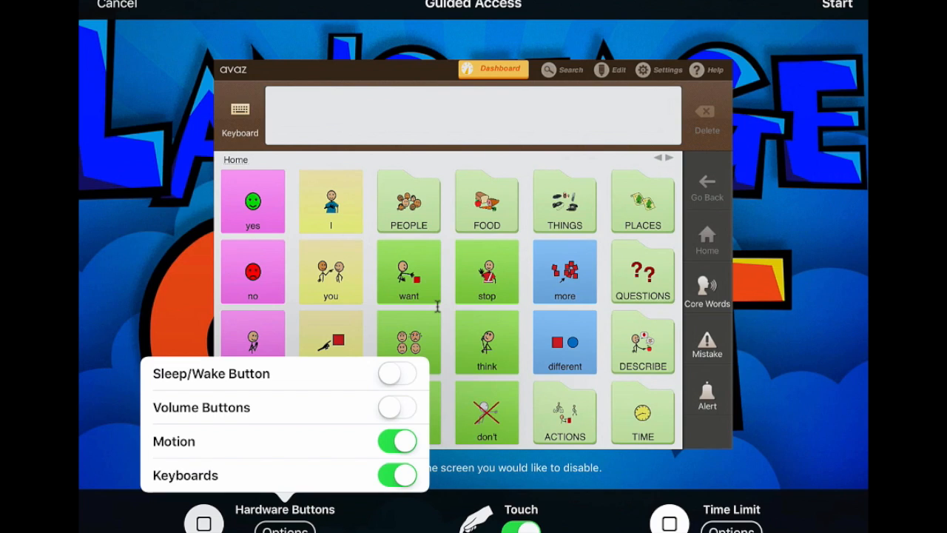
{"action": "left_click", "coordinate": [398, 373]}
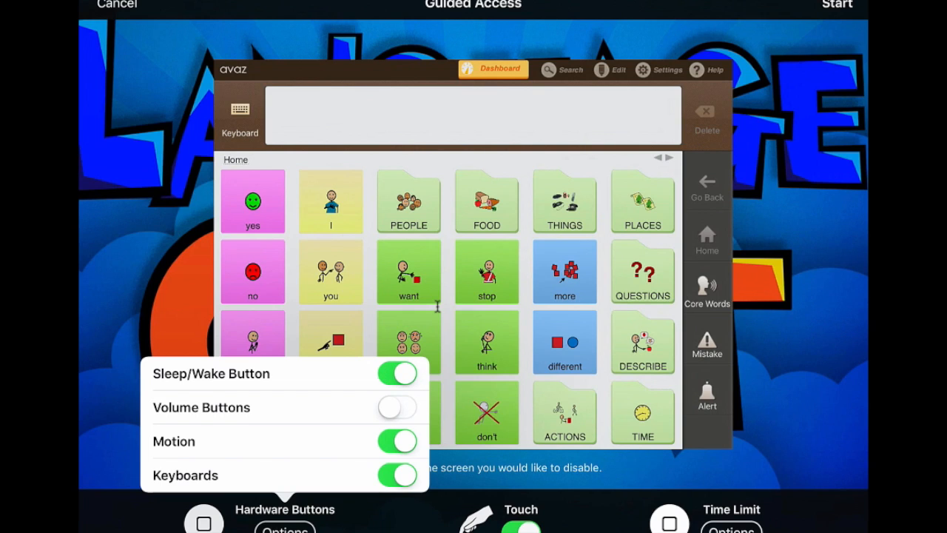
{"action": "left_click", "coordinate": [397, 373]}
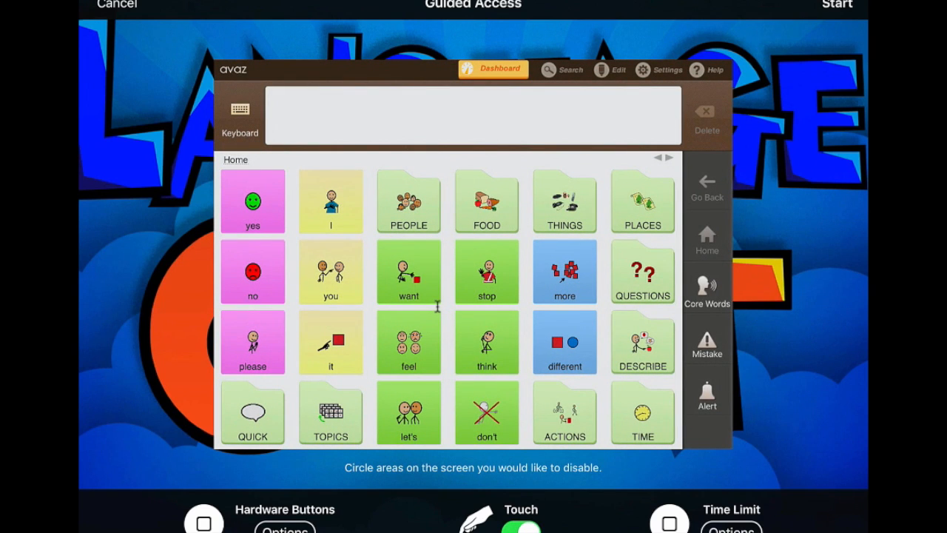
Start the Guided Access session on the Avaz communication board
{"action": "left_click", "coordinate": [837, 5]}
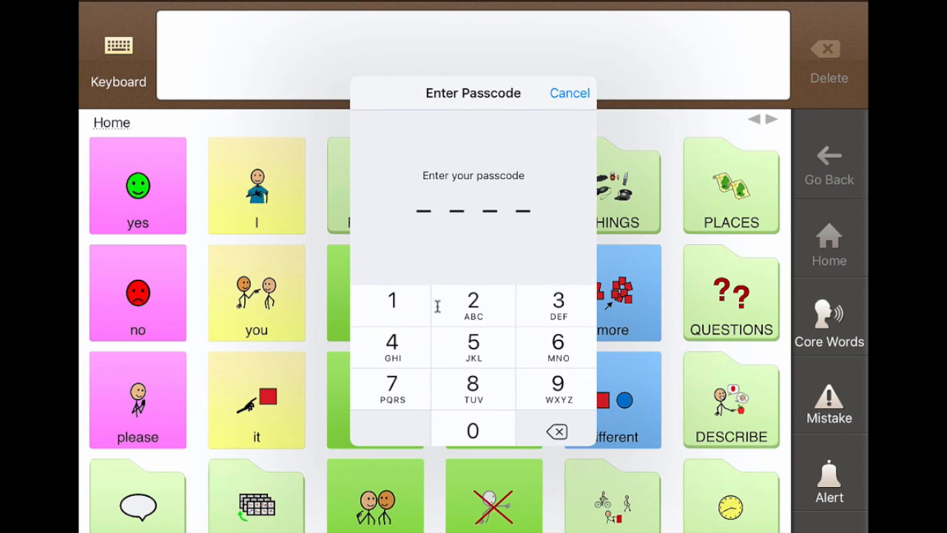
Enter the Guided Access passcode to end the Avaz session
{"action": "left_click", "coordinate": [569, 92]}
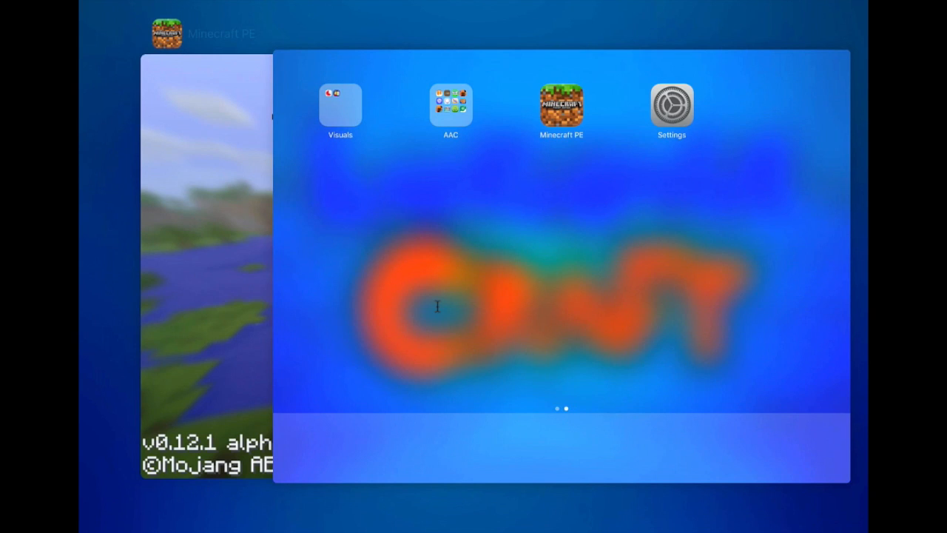
Switch to Minecraft PE from the app switcher
{"action": "left_click", "coordinate": [561, 105]}
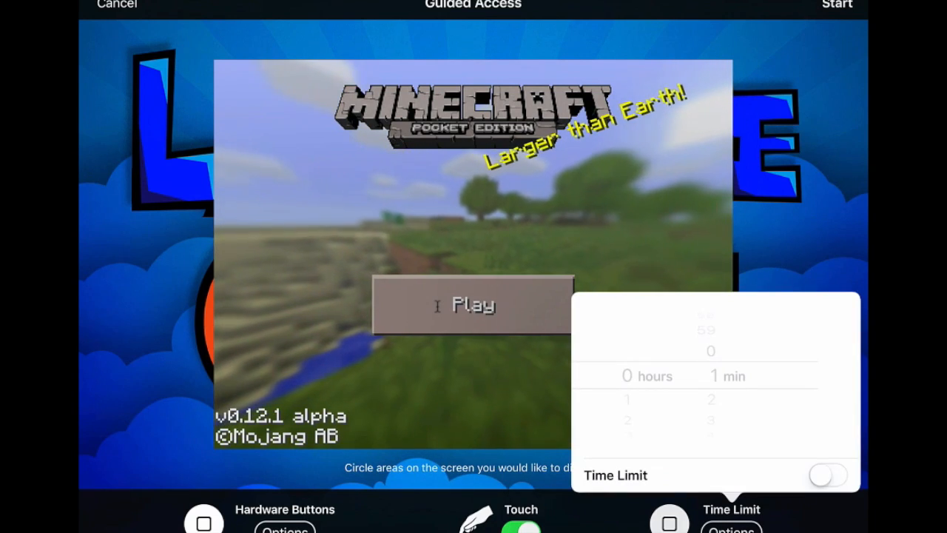
Start Guided Access on Minecraft PE's title screen, then request to leave it
{"action": "left_click", "coordinate": [826, 475]}
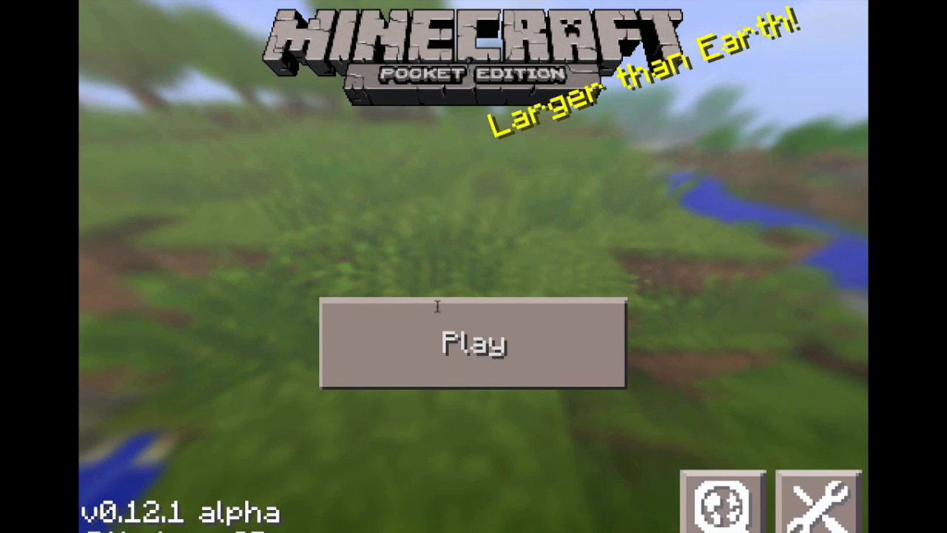
{"action": "left_click", "coordinate": [473, 342]}
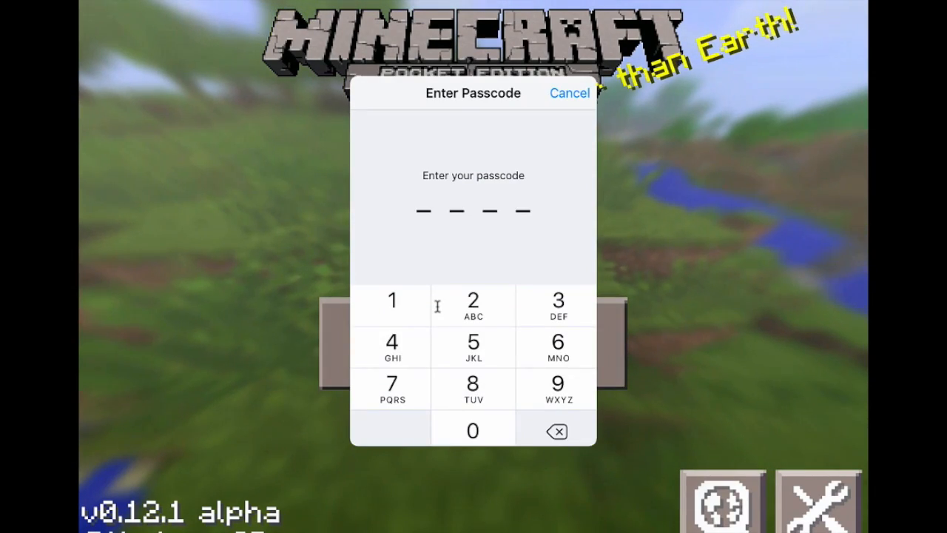